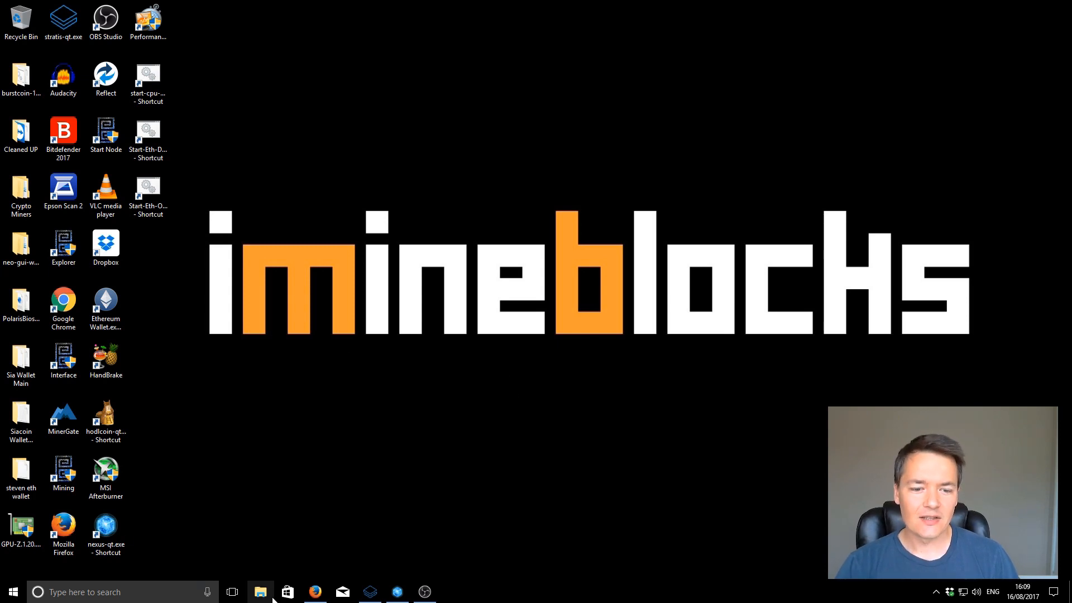
Bring up the bitcointalk AMD driver thread and scroll to its beta driver link and release notes
left_click(315, 592)
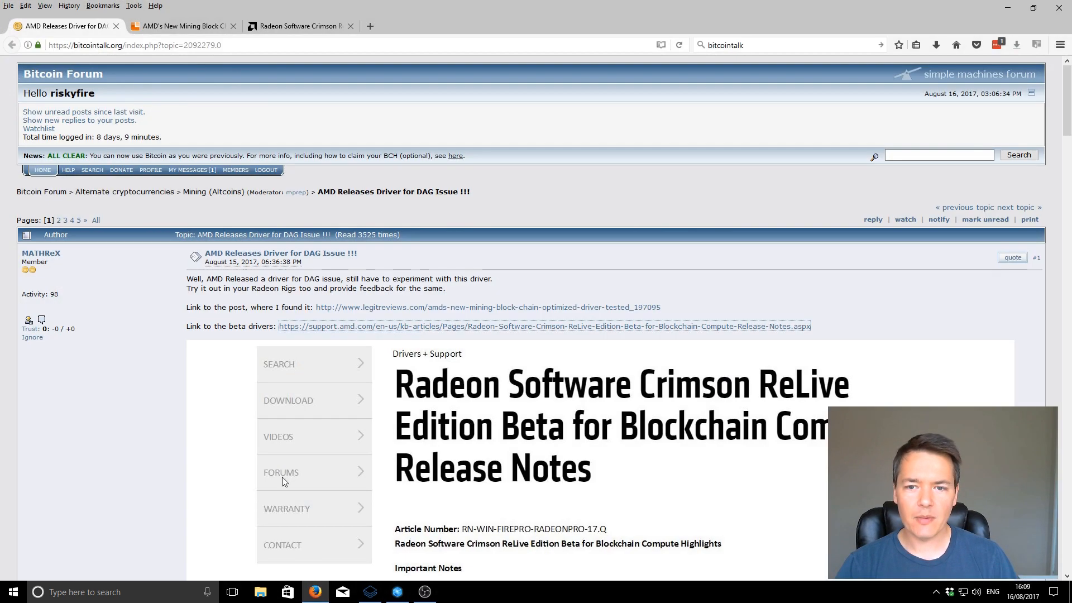
mouse_move(279, 410)
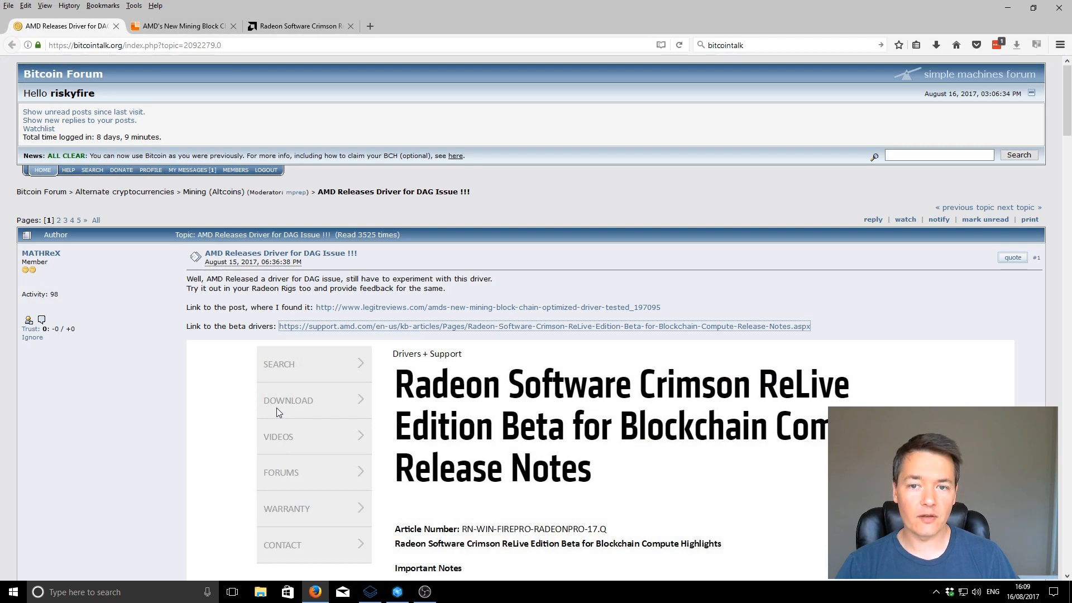
scroll("down", 3)
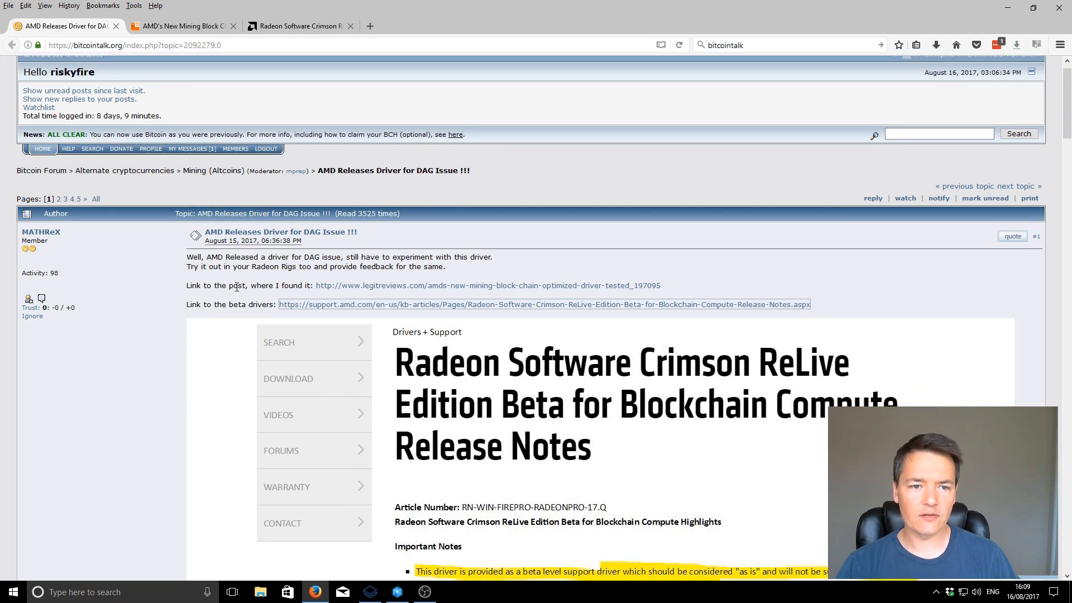
scroll("down", 3)
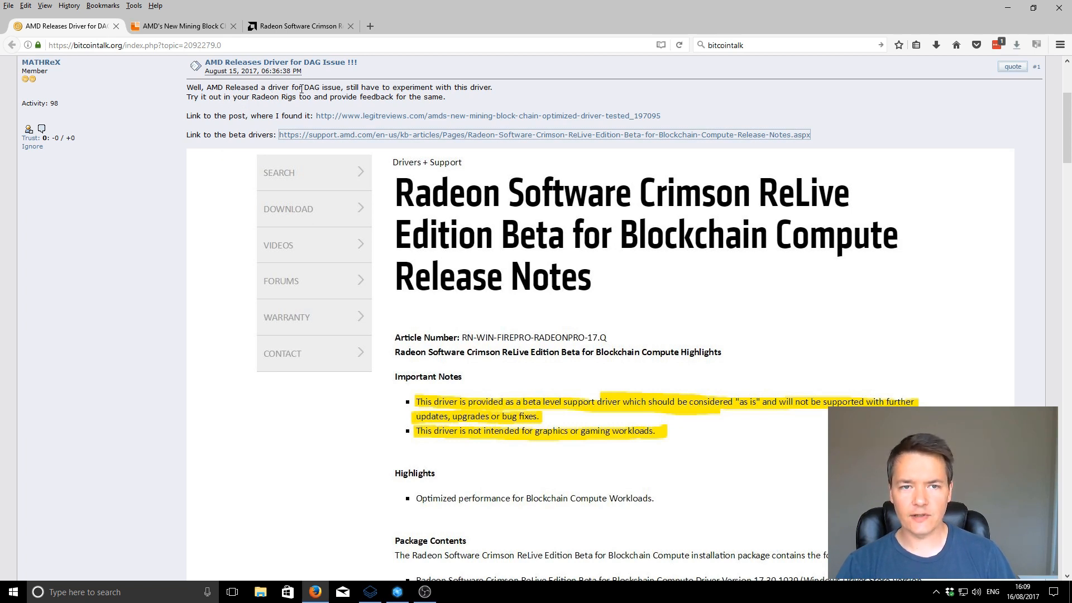
scroll("down", 3)
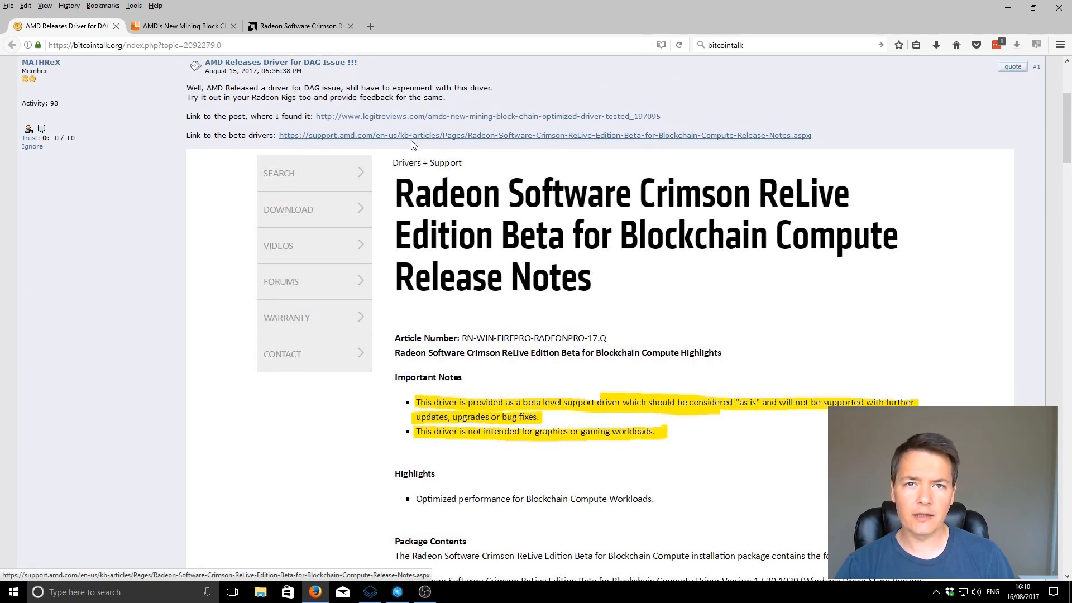
mouse_move(420, 120)
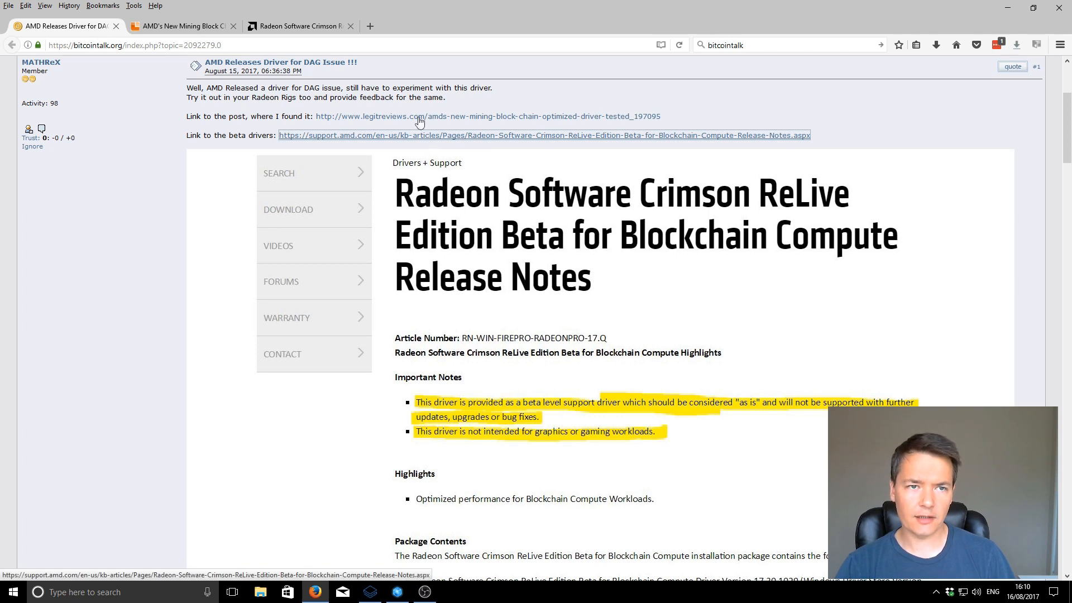
Read the Legit Reviews Ether mining DAG chart and Radeon Settings driver comparison screenshots
left_click(179, 26)
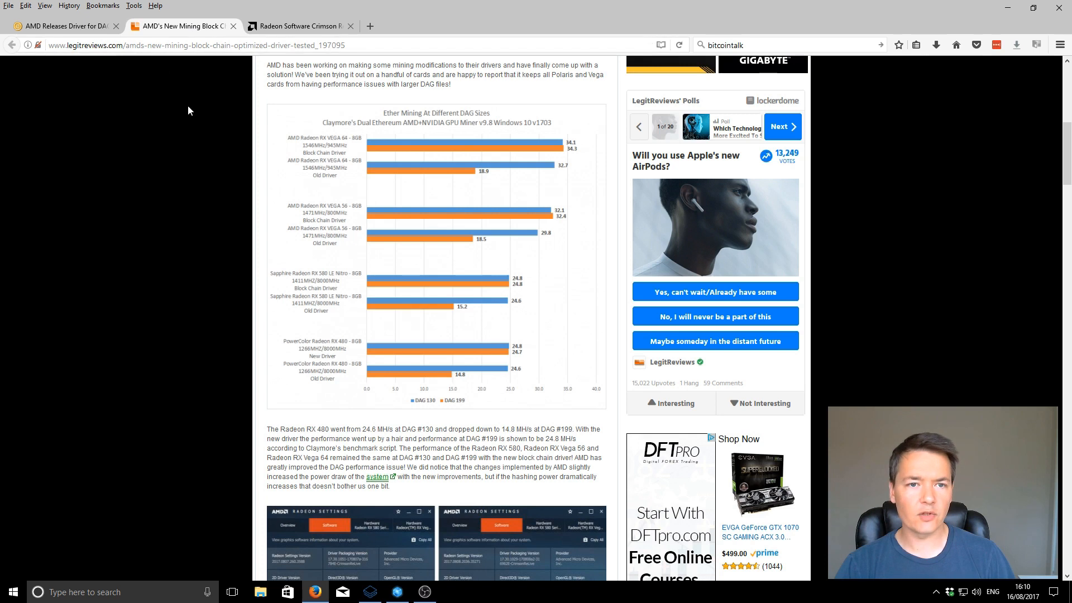
mouse_move(335, 158)
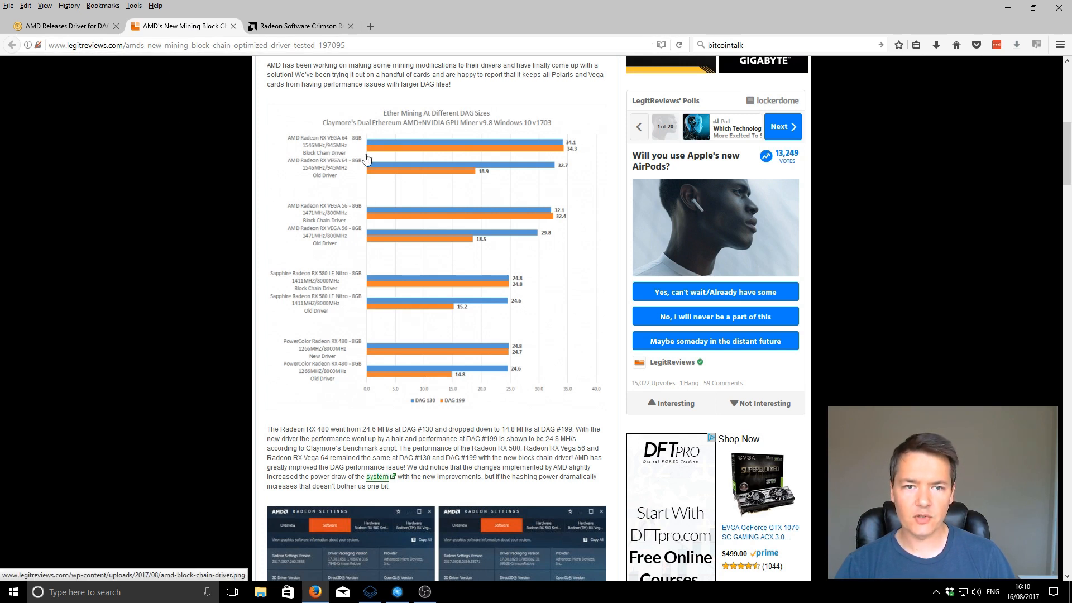
mouse_move(327, 212)
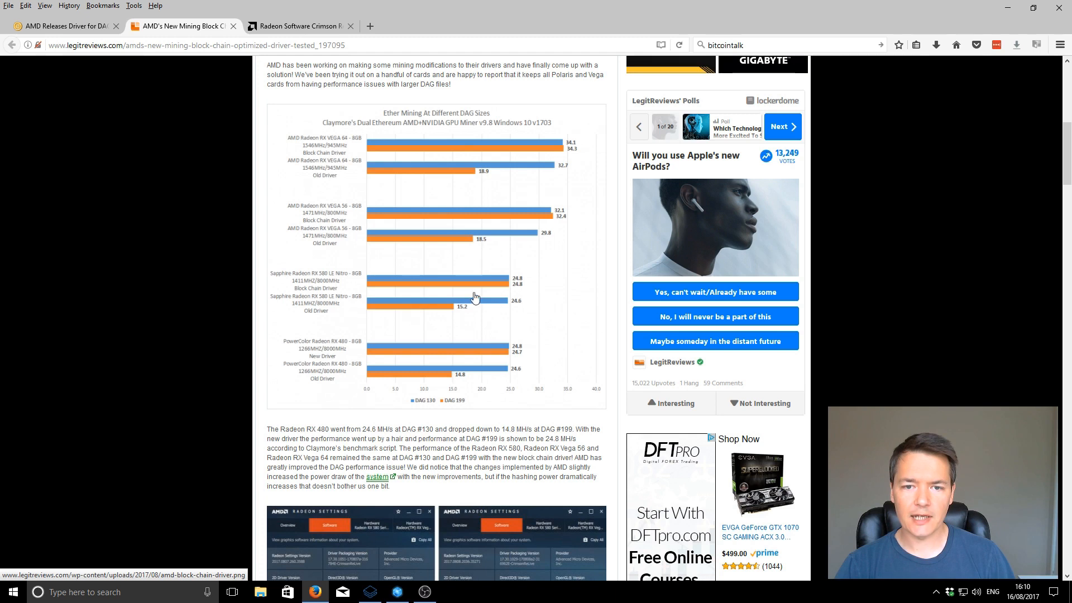
mouse_move(466, 272)
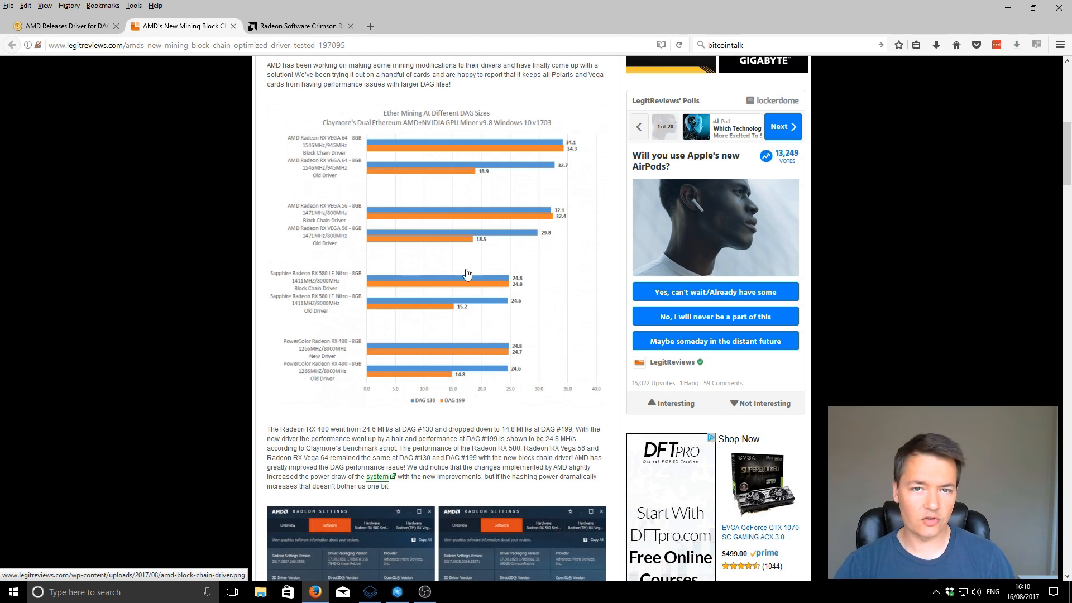
mouse_move(360, 156)
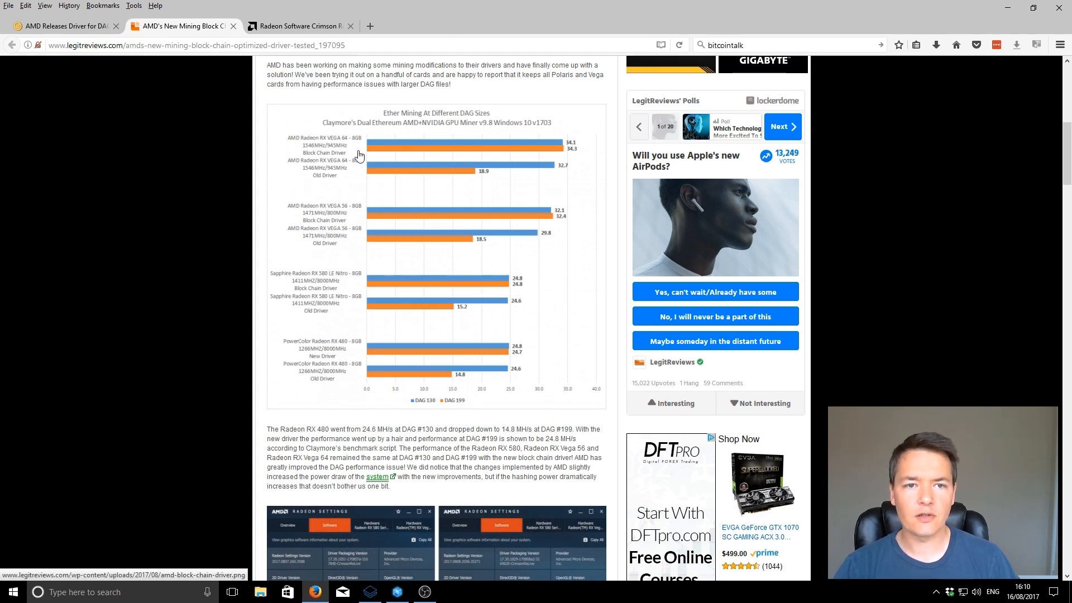
mouse_move(328, 181)
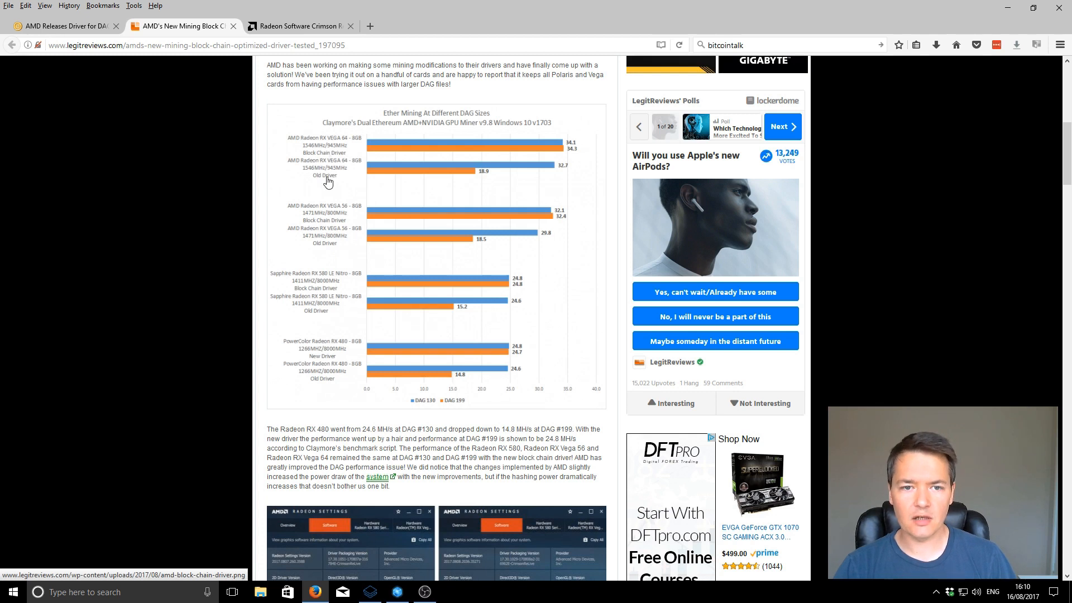
scroll("down", 3)
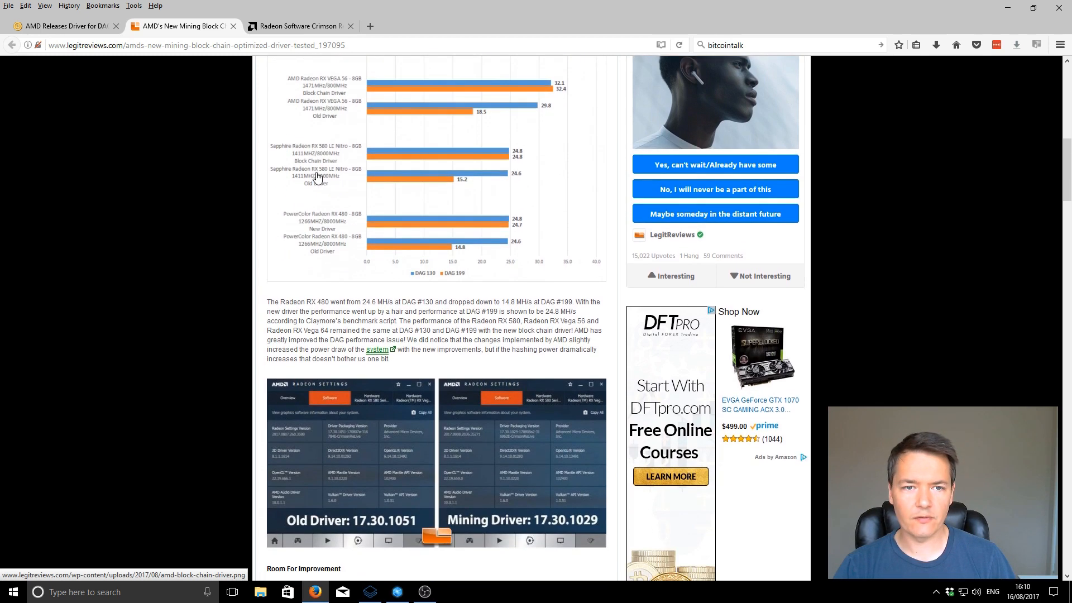
scroll("down", 3)
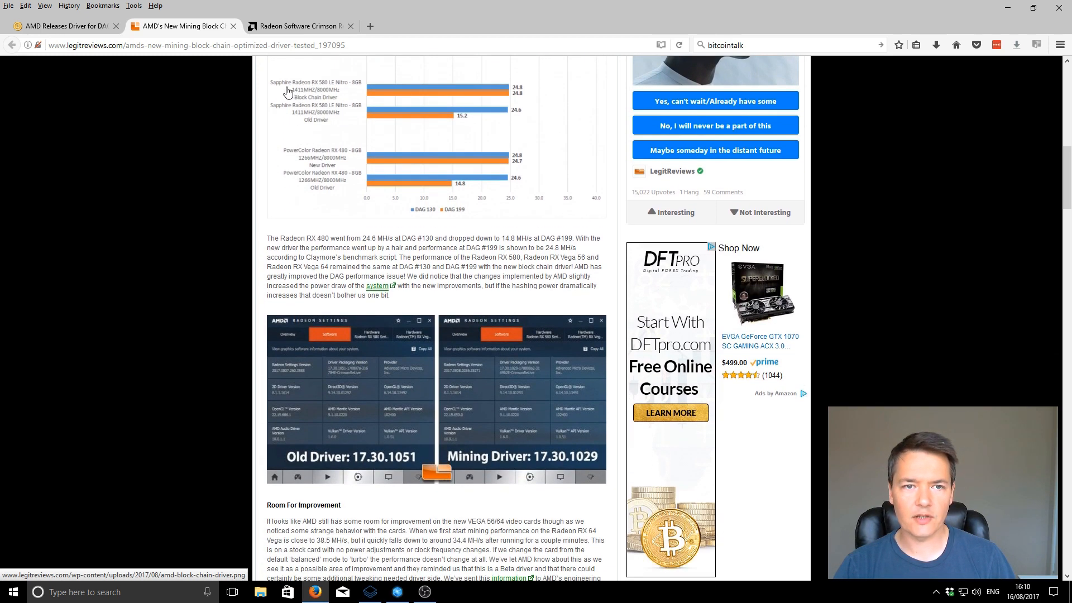
mouse_move(338, 82)
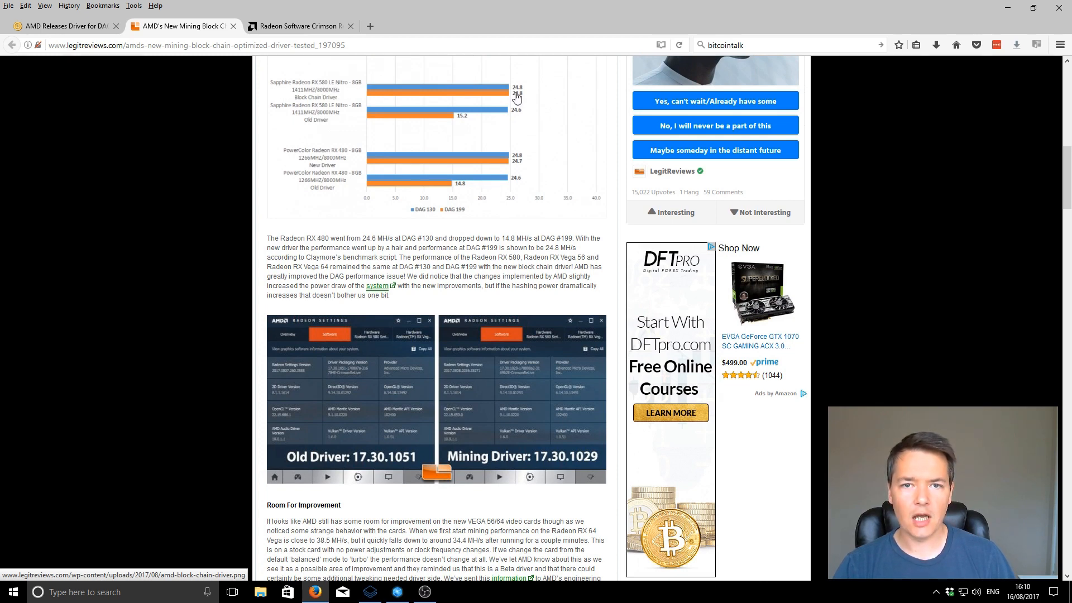
mouse_move(504, 97)
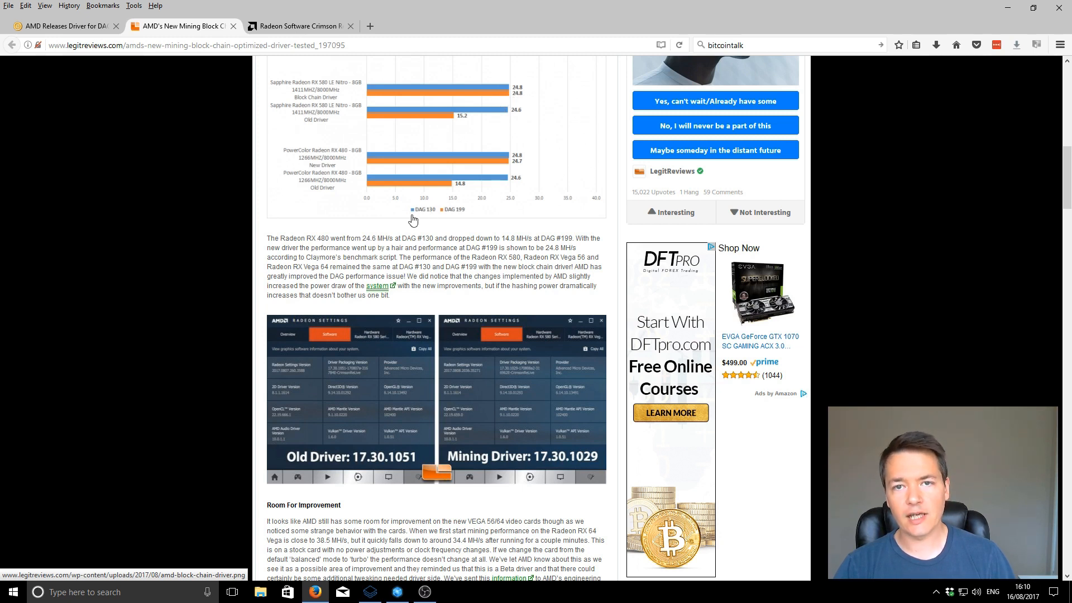
mouse_move(462, 214)
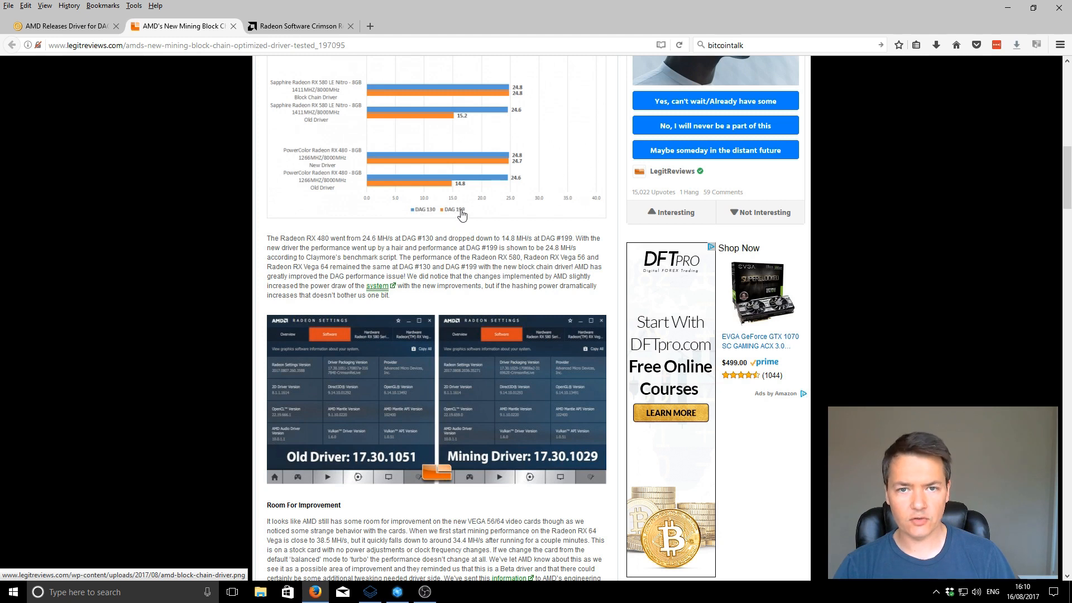
mouse_move(323, 117)
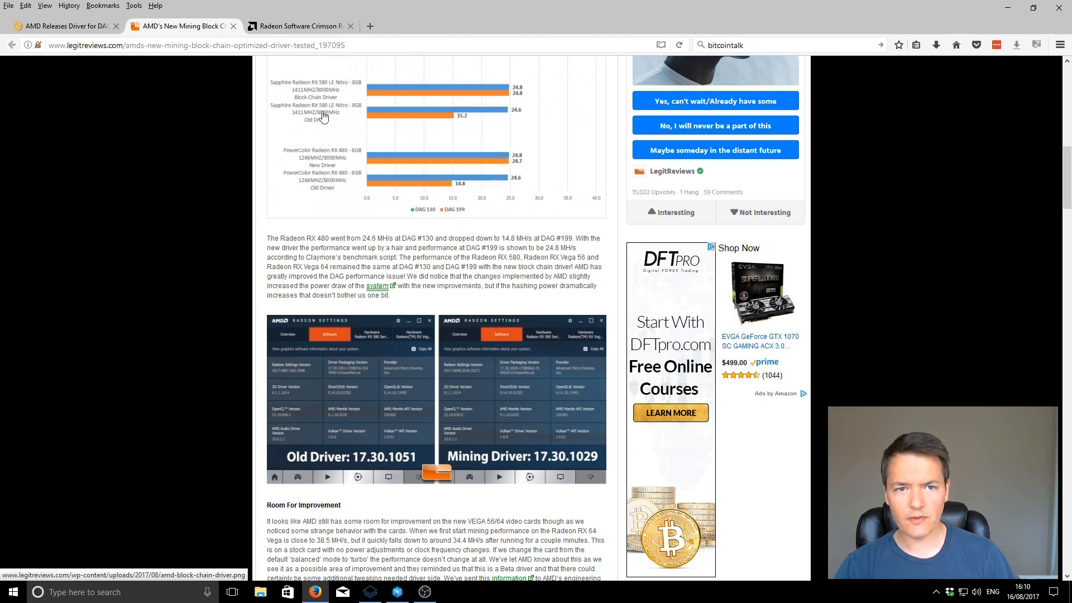
mouse_move(464, 220)
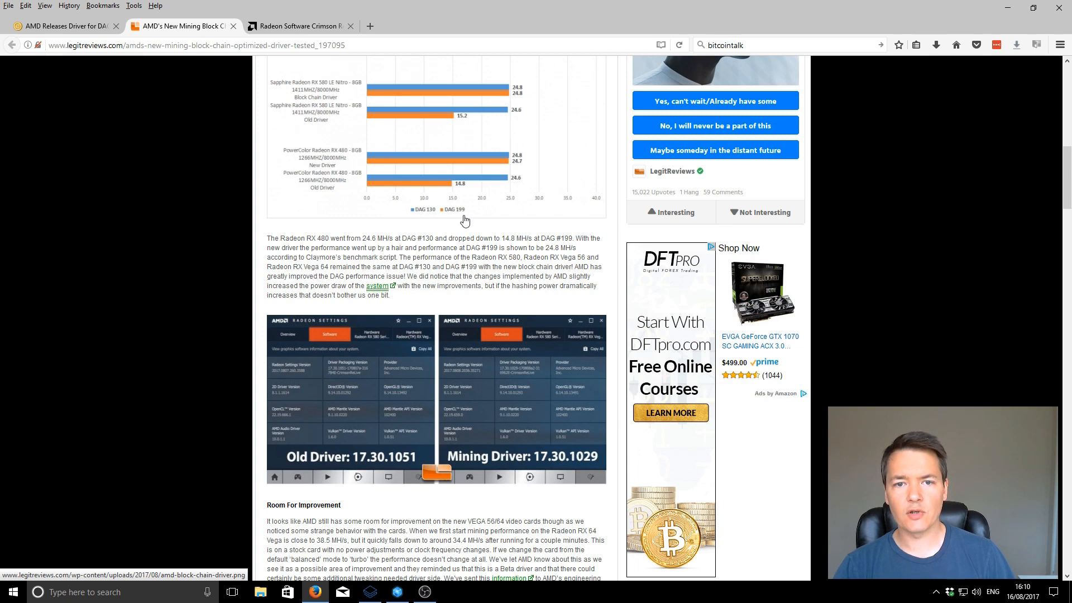
mouse_move(458, 125)
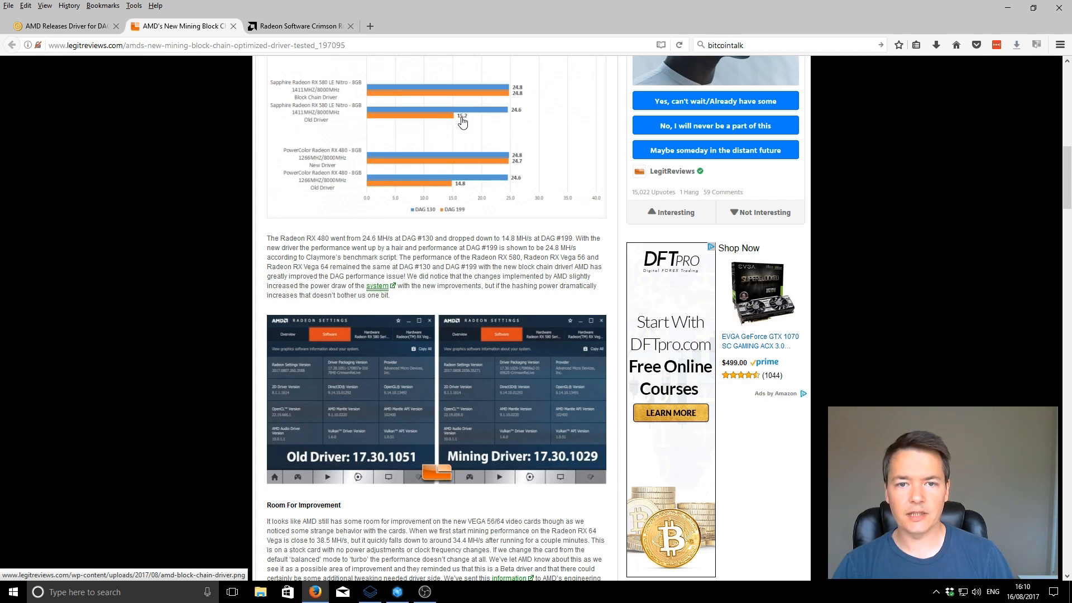
mouse_move(313, 168)
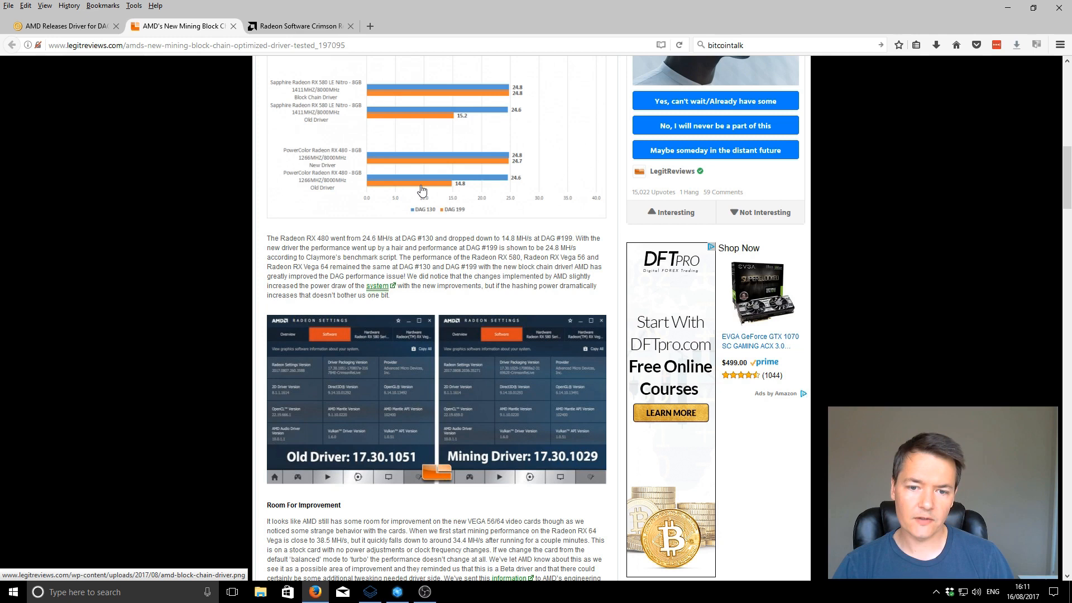
scroll("down", 3)
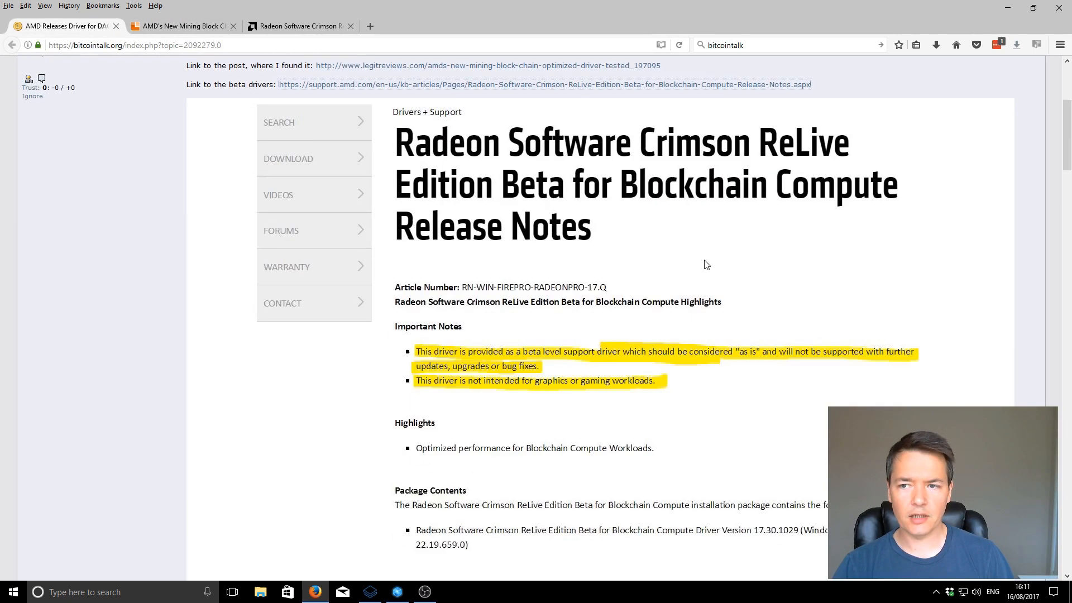
Return to the forum thread and read replies #2 through #9 on hashrates and install troubles
left_click(67, 25)
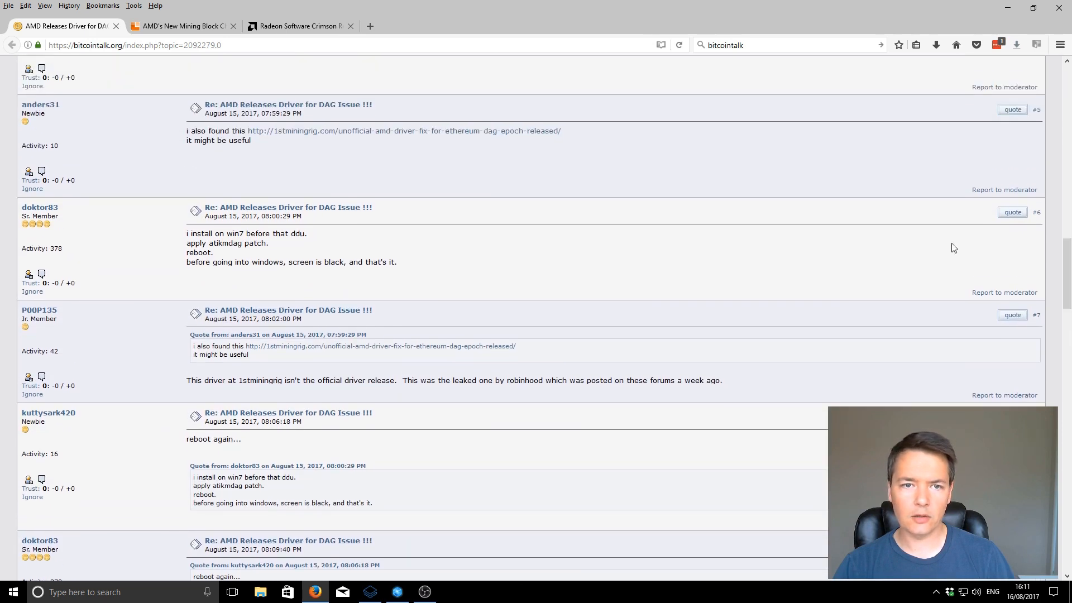
scroll("up", 3)
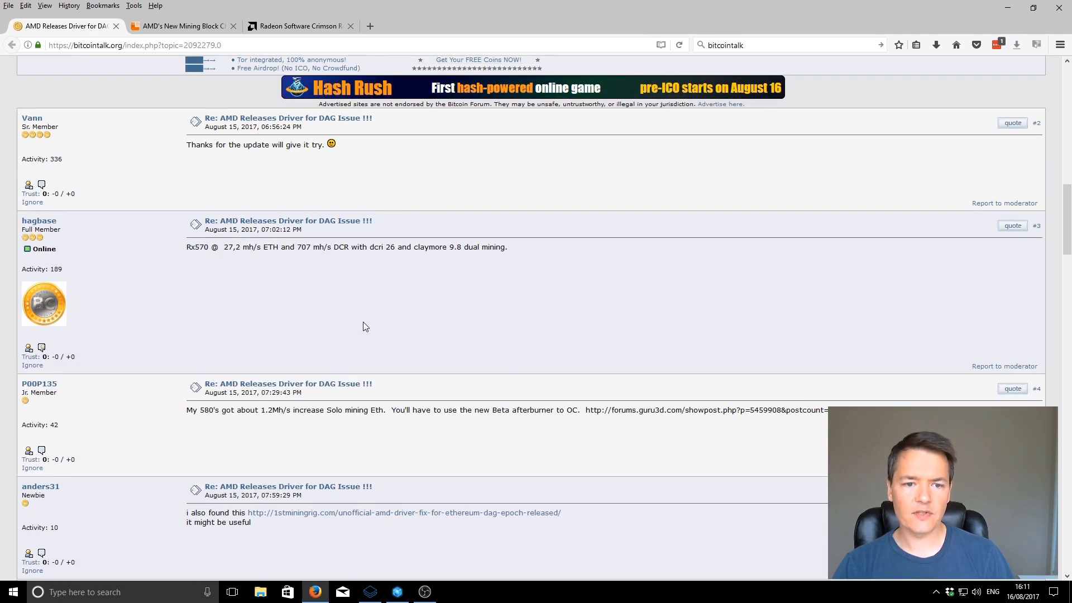
scroll("down", 3)
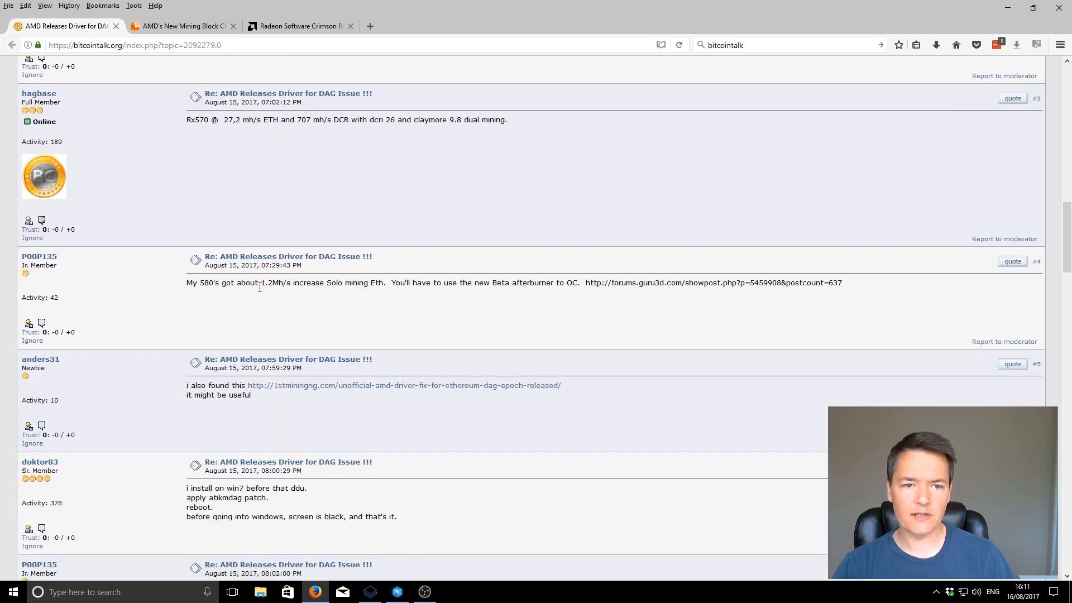
scroll("down", 3)
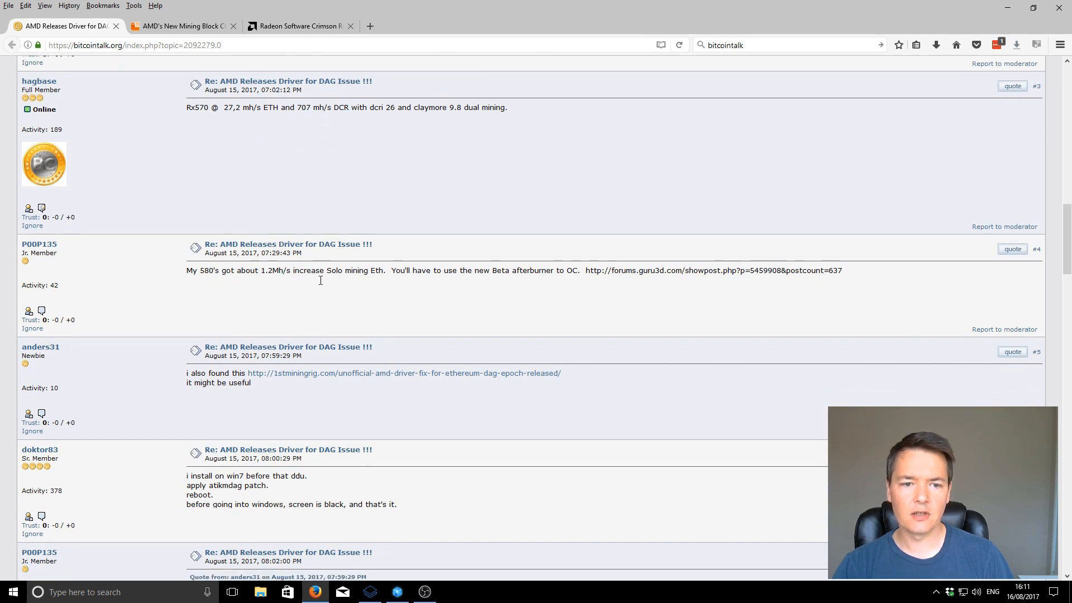
scroll("down", 3)
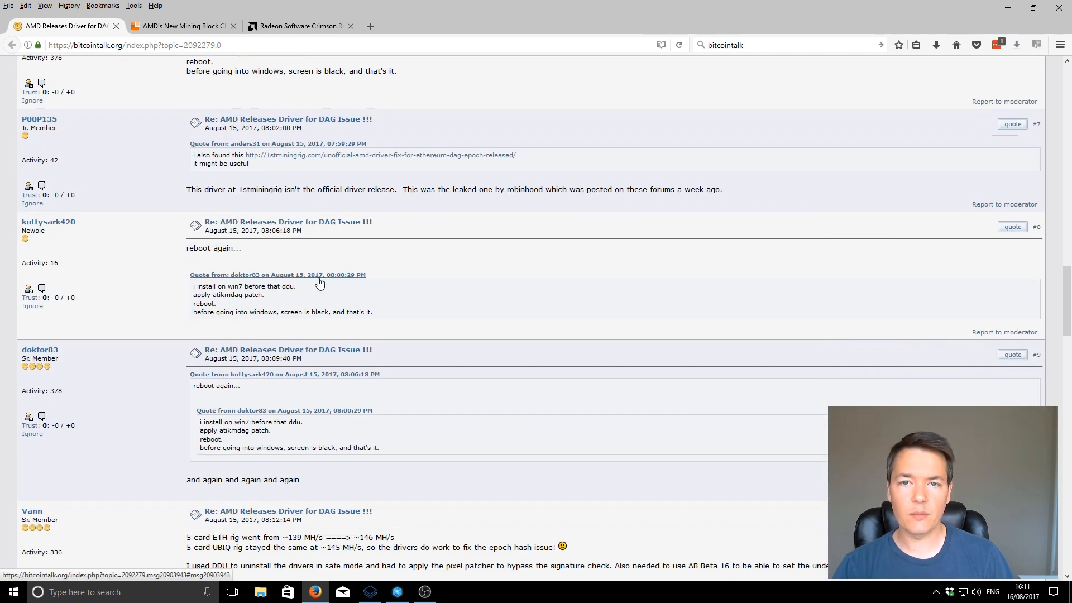
scroll("down", 3)
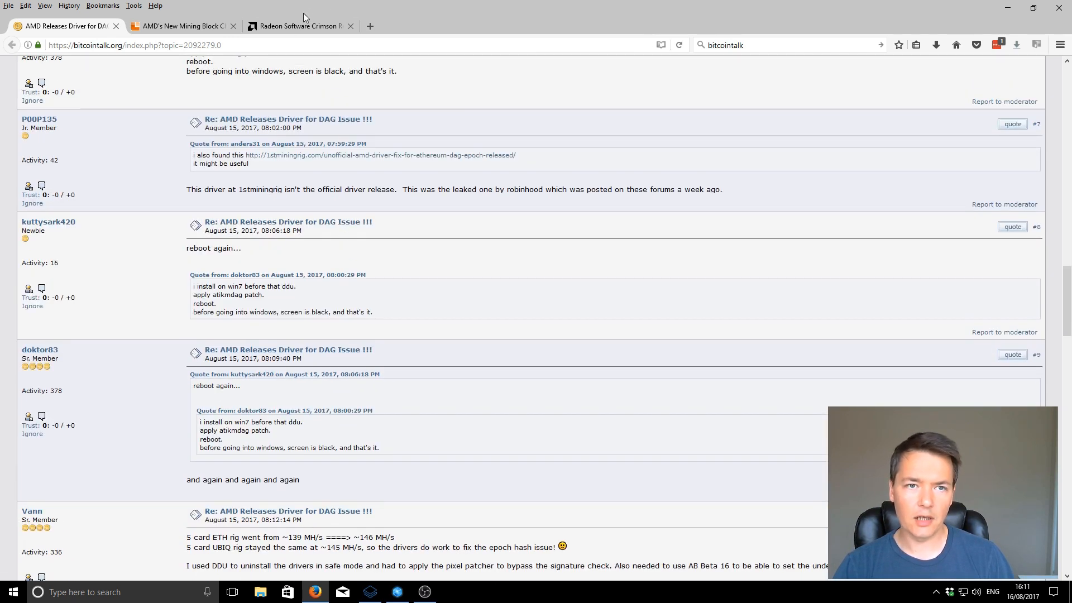
mouse_move(306, 27)
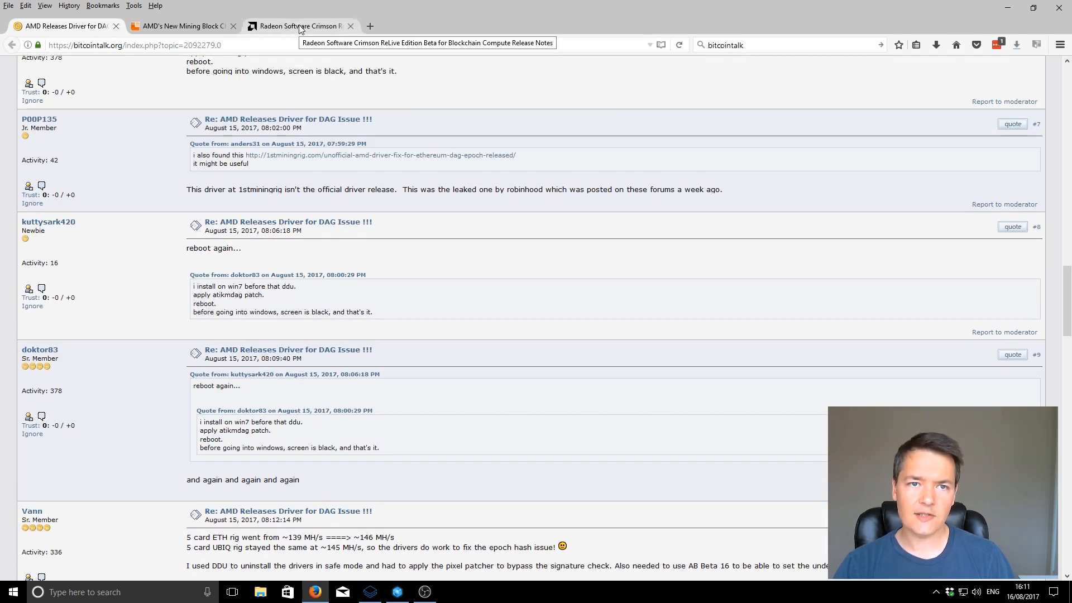
Switch to the AMD release notes and read the Important Notes about non-gaming use of the beta driver
left_click(299, 26)
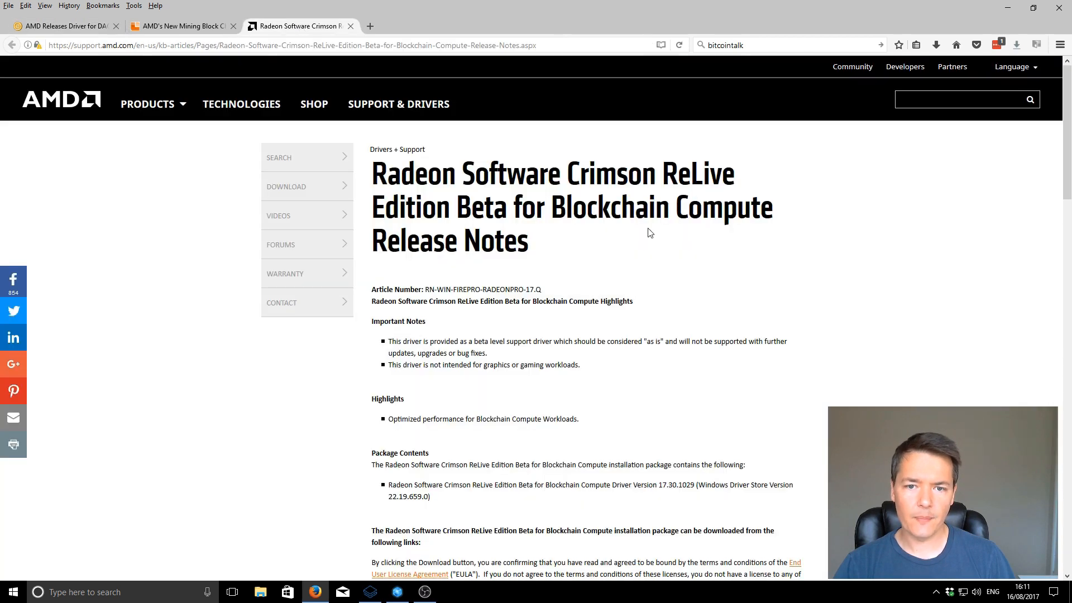
scroll("down", 3)
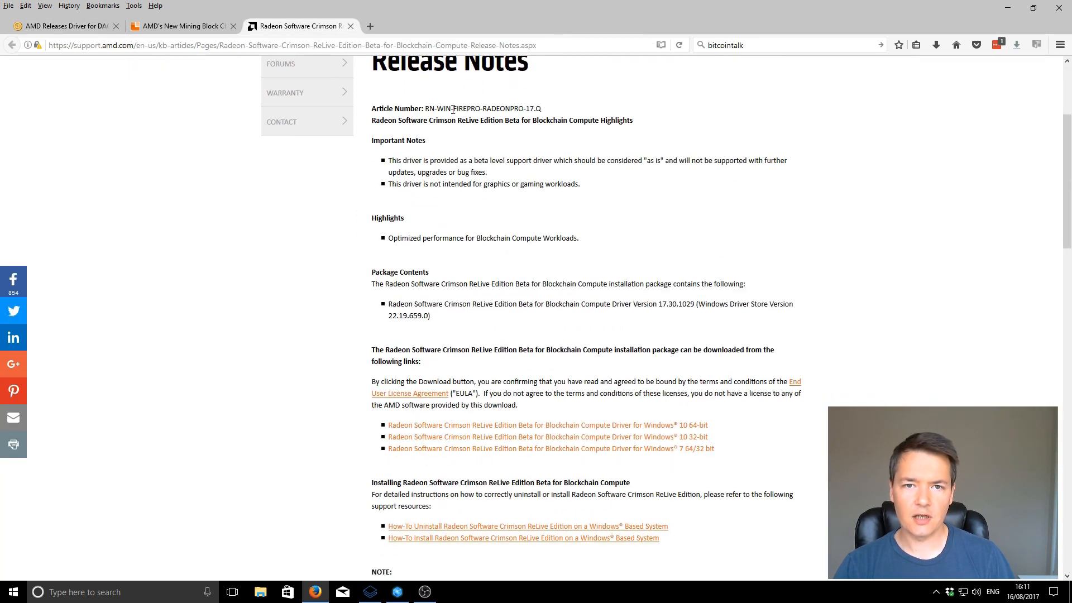
double_click(498, 108)
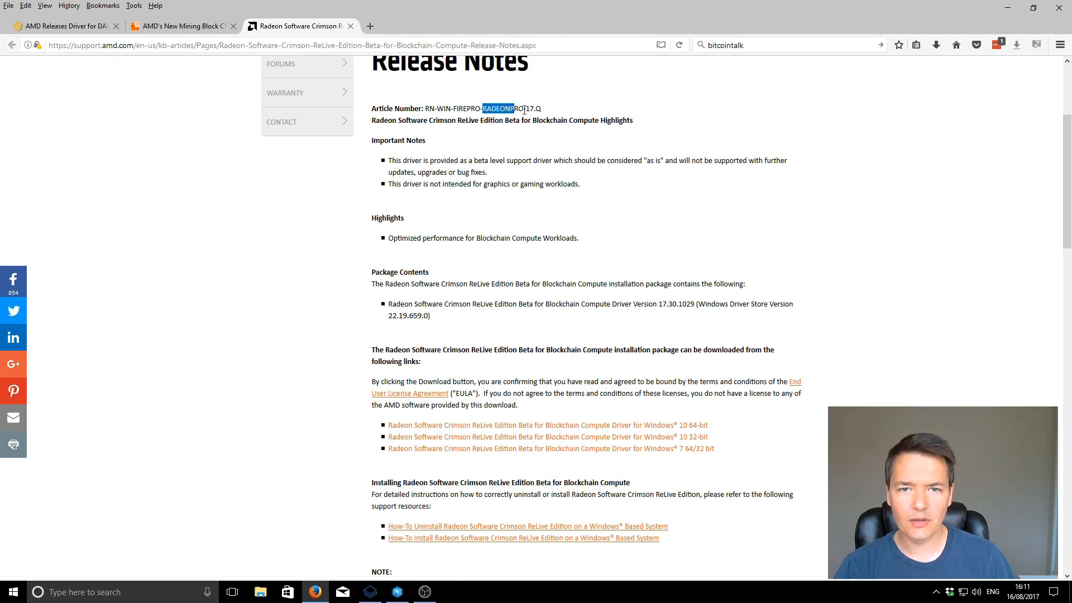
left_click(544, 109)
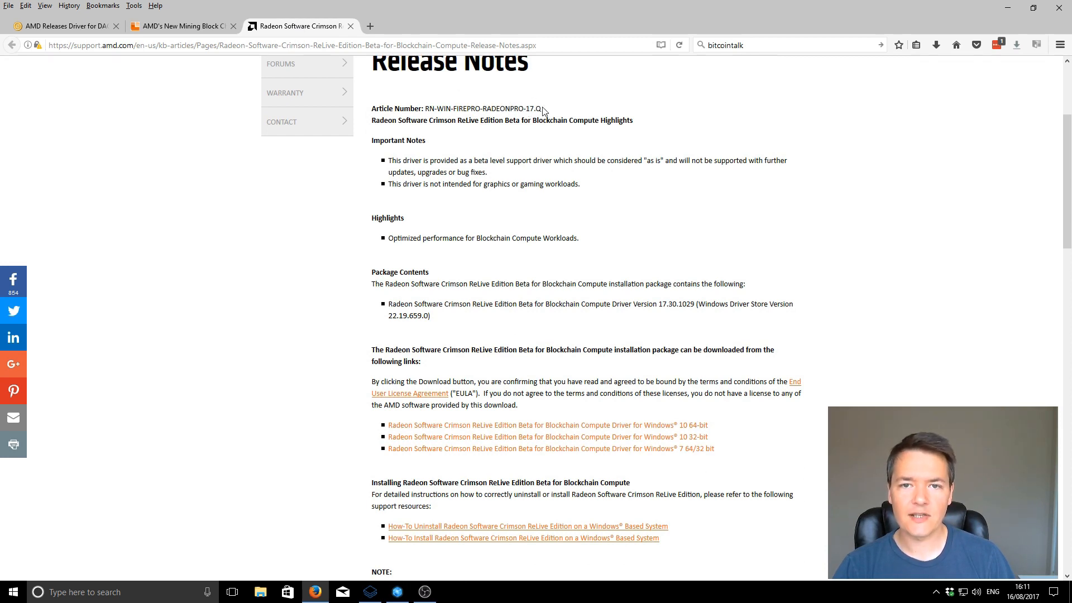
mouse_move(435, 156)
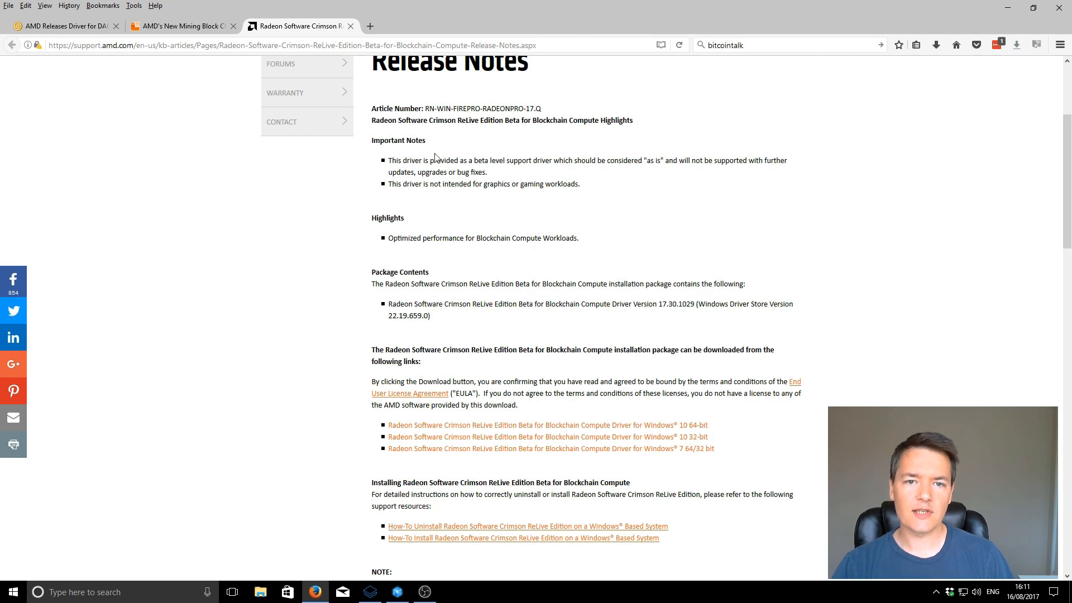
mouse_move(484, 160)
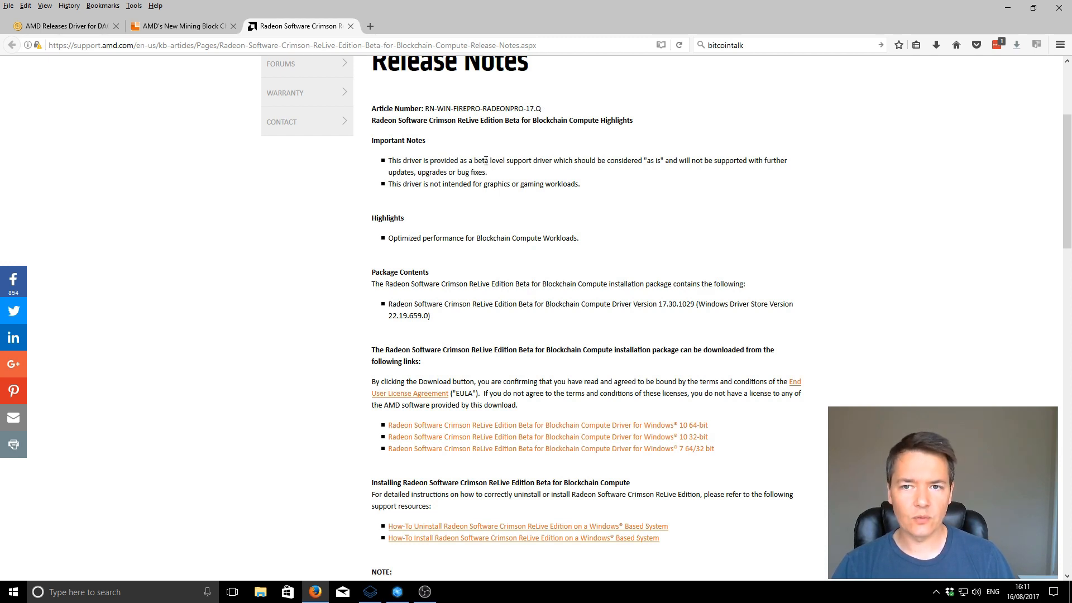
mouse_move(593, 175)
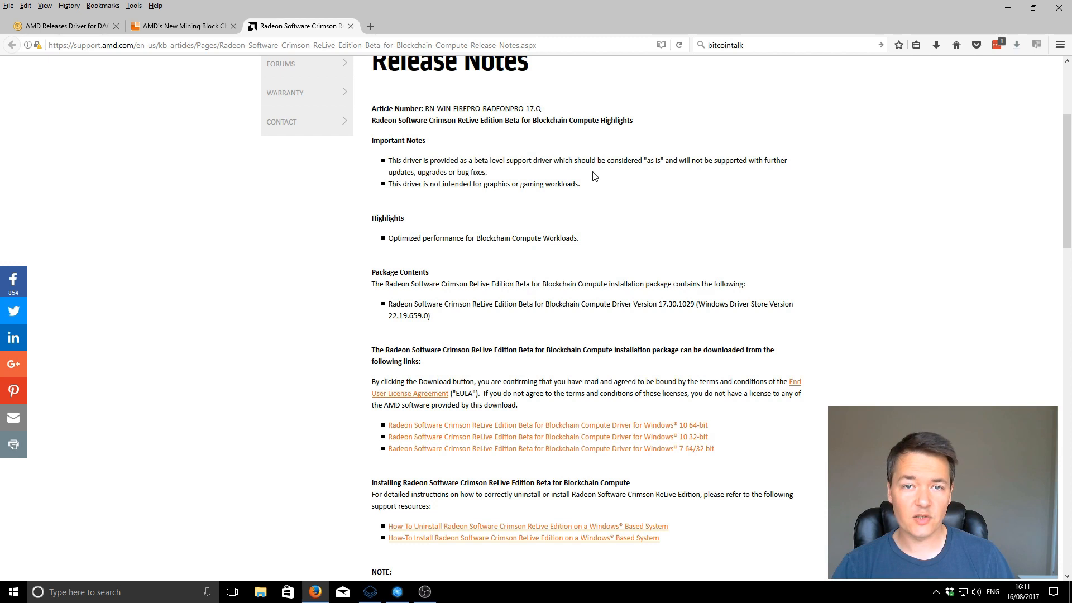
mouse_move(429, 194)
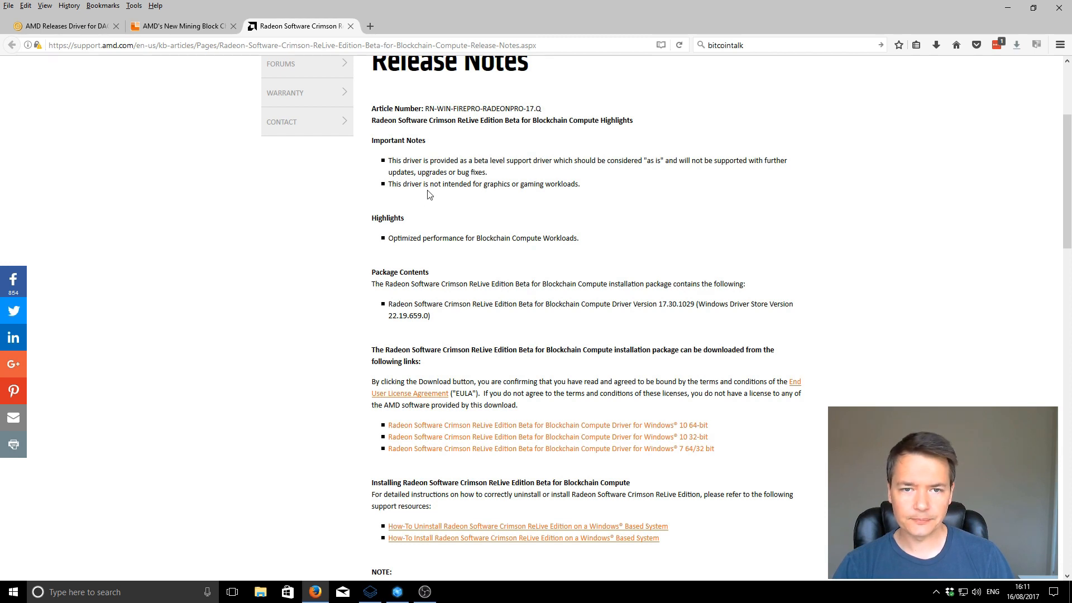
mouse_move(388, 187)
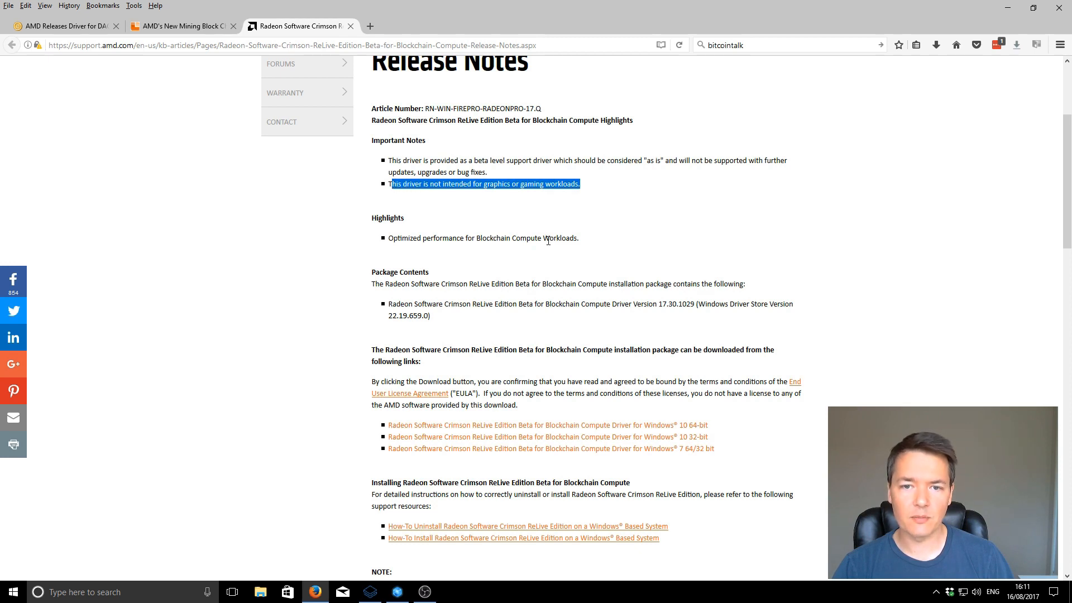
scroll("down", 3)
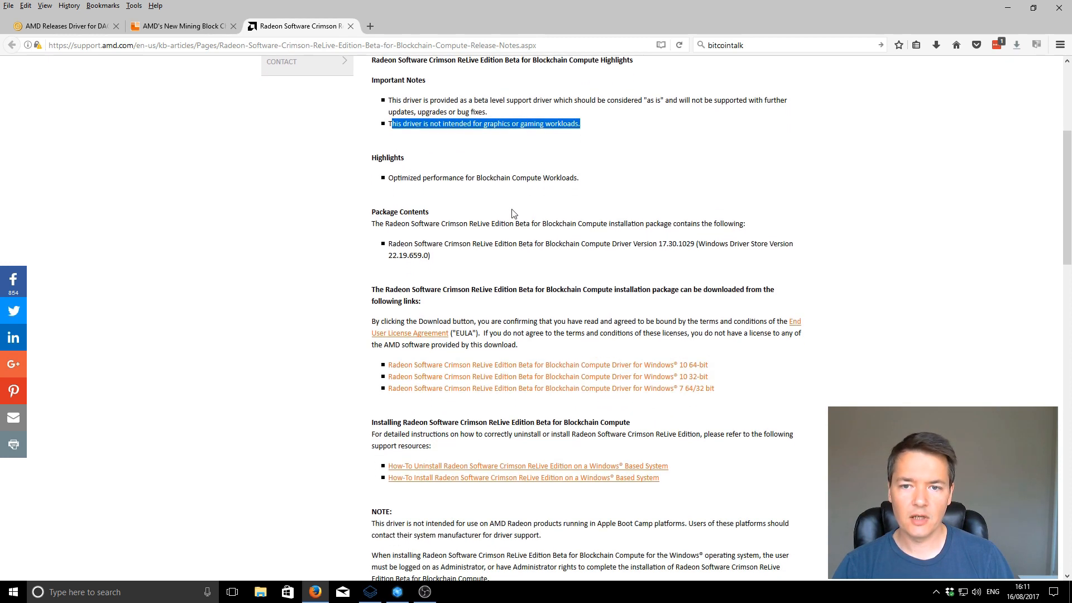
mouse_move(500, 177)
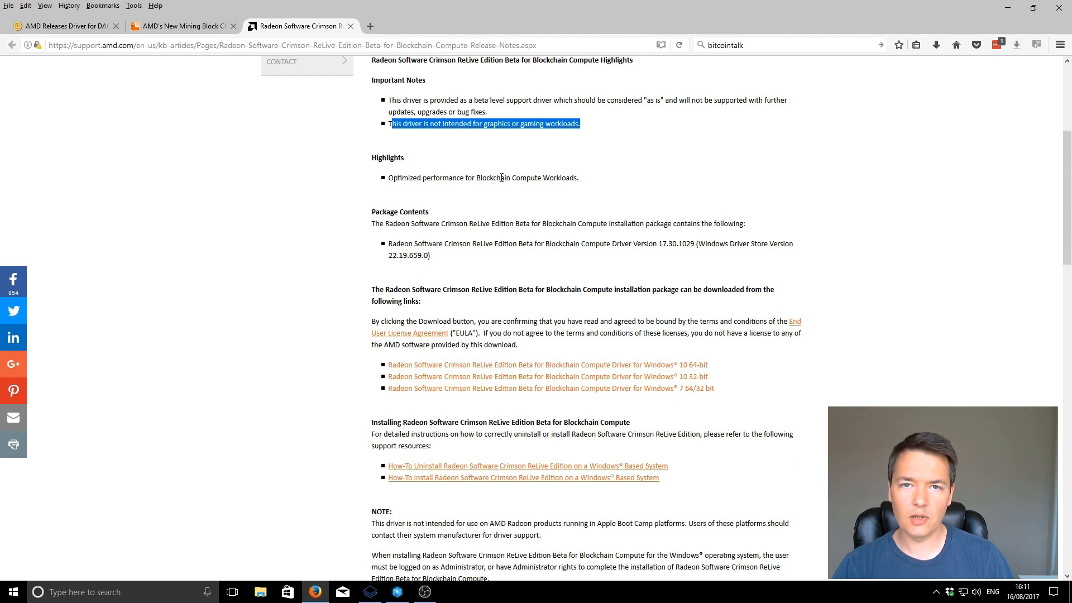
Scroll past Package Contents to the Windows 10/7 download links and Radeon Product Compatibility heading
scroll("down", 3)
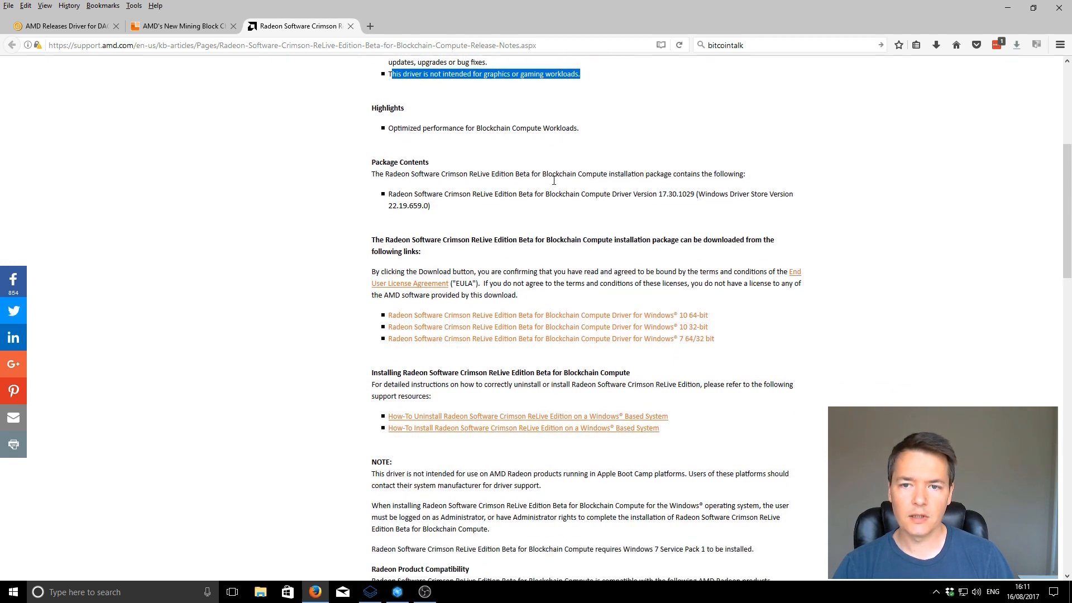
scroll("down", 3)
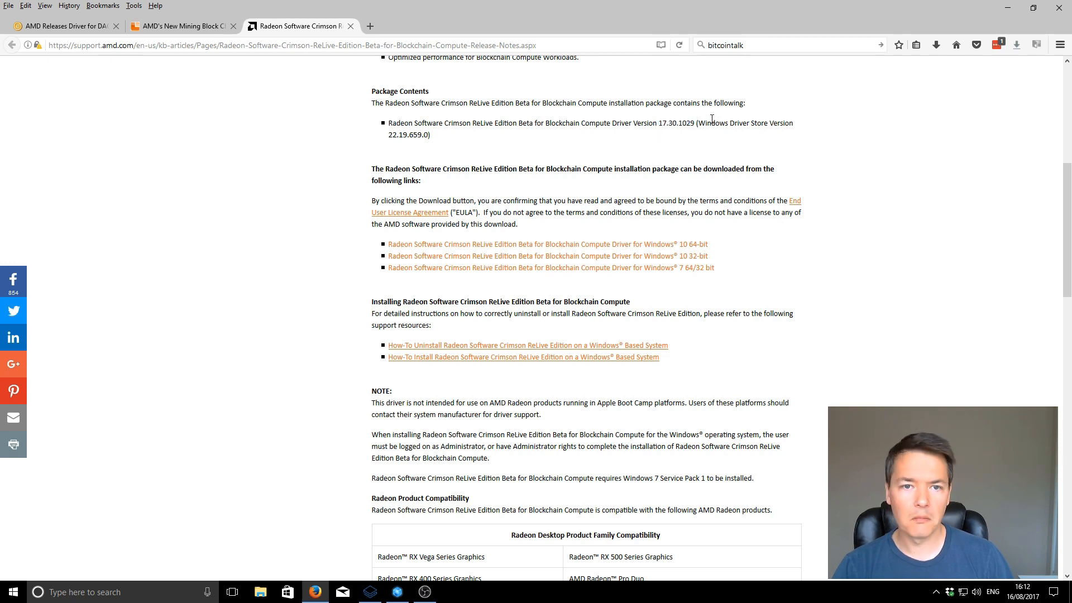
mouse_move(500, 249)
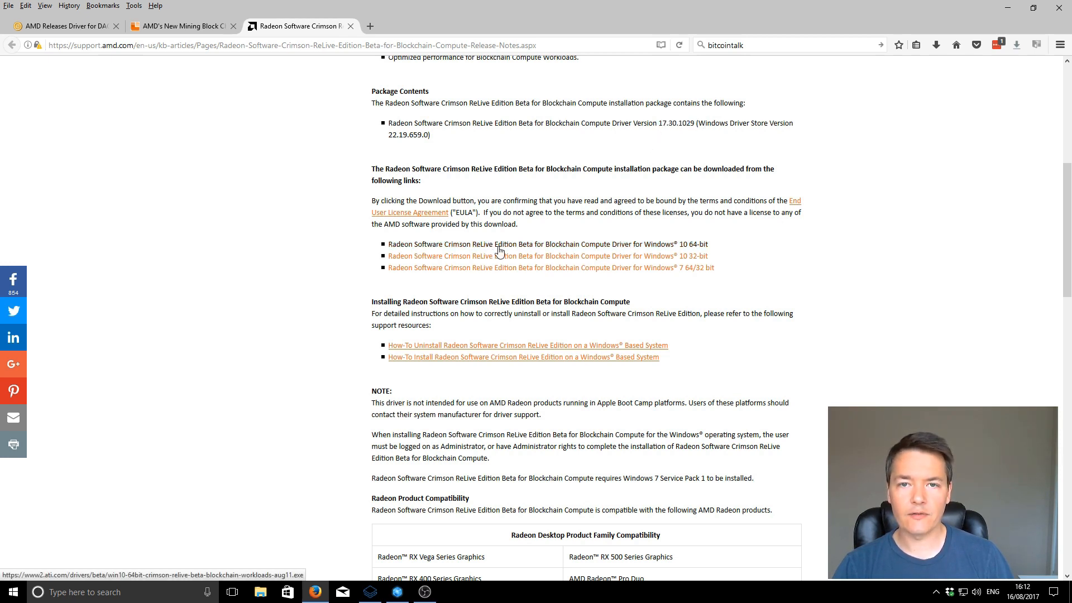
mouse_move(667, 253)
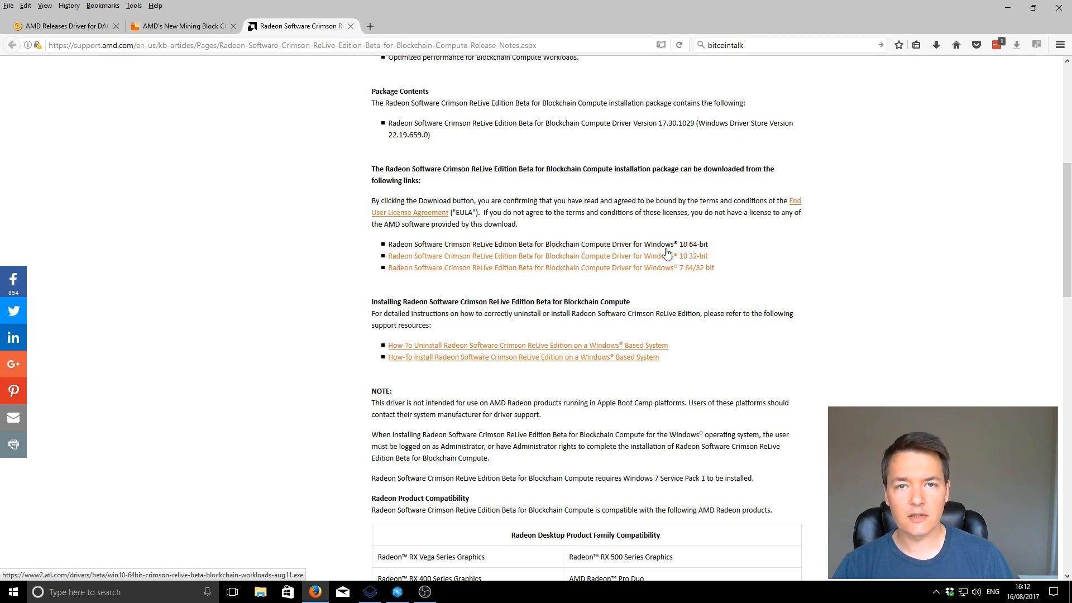
mouse_move(654, 275)
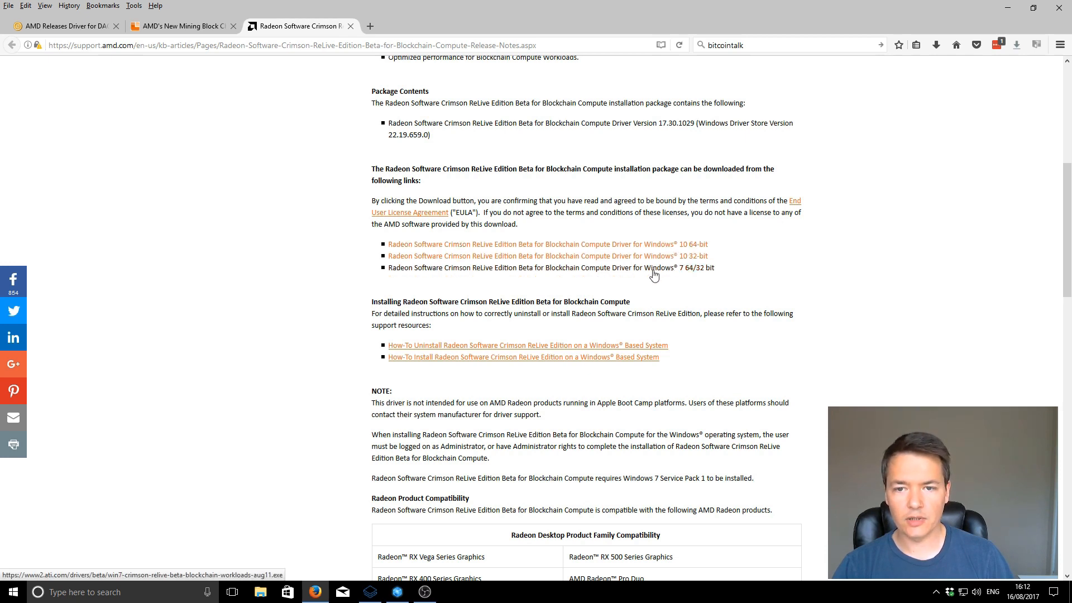
mouse_move(716, 268)
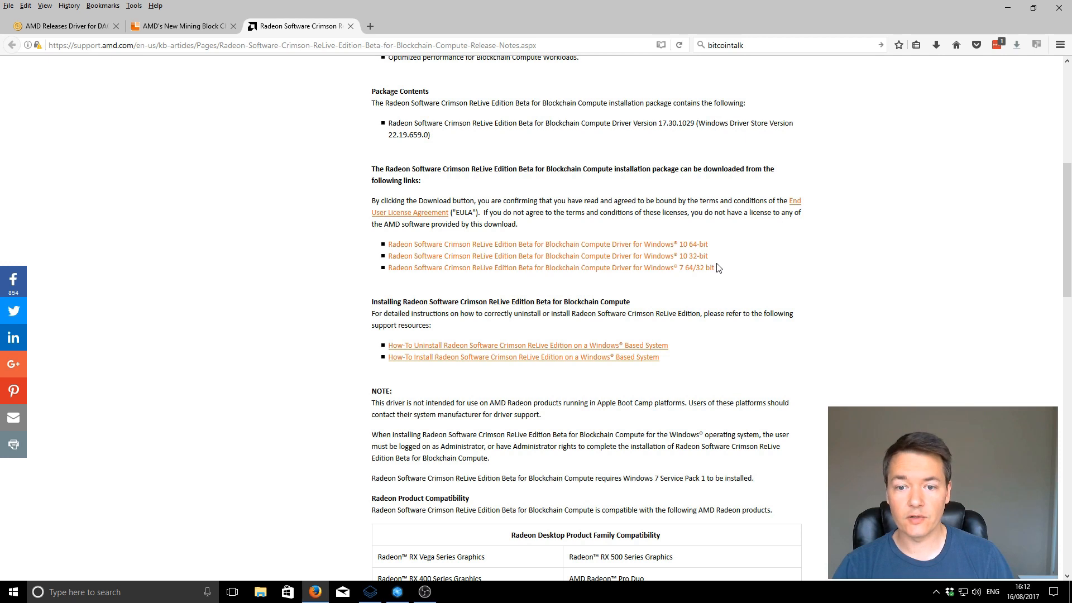
scroll("down", 3)
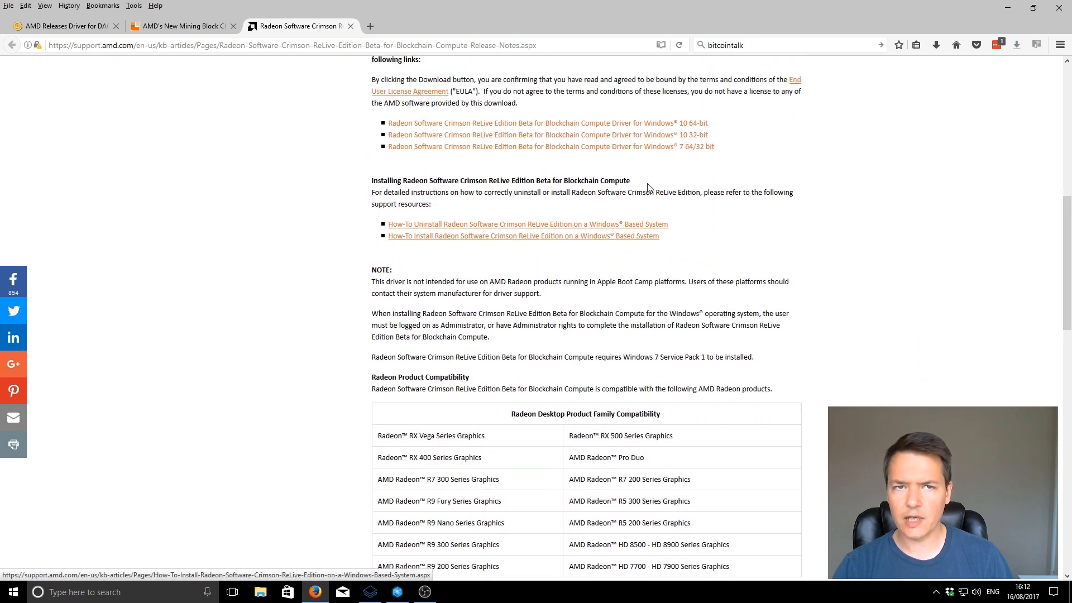
scroll("down", 3)
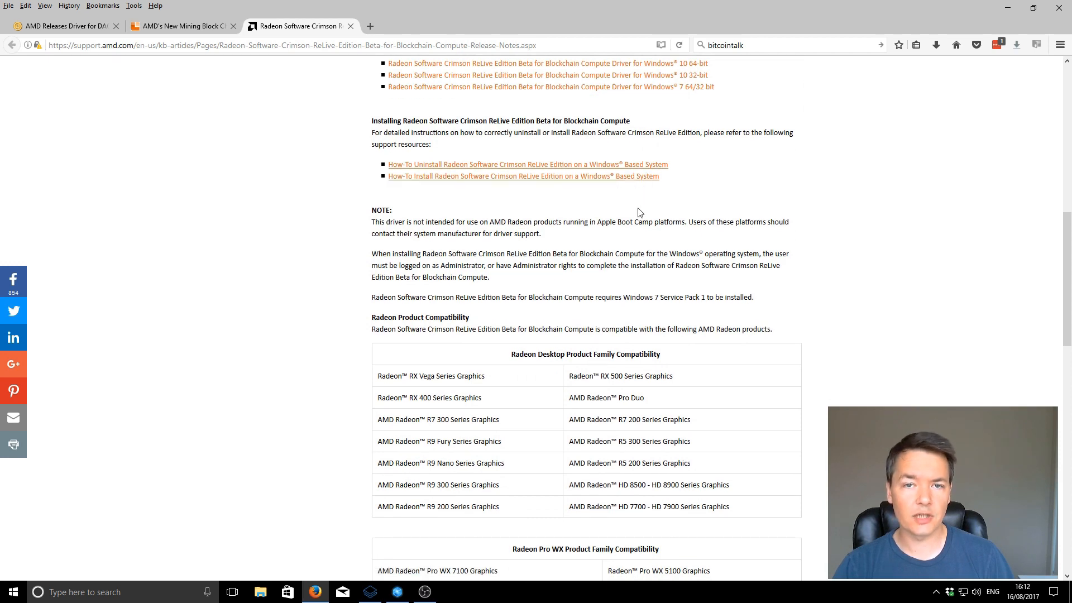
Review the Radeon Desktop compatibility table including R7 300 and the disclaimer, then scroll back up
scroll("down", 3)
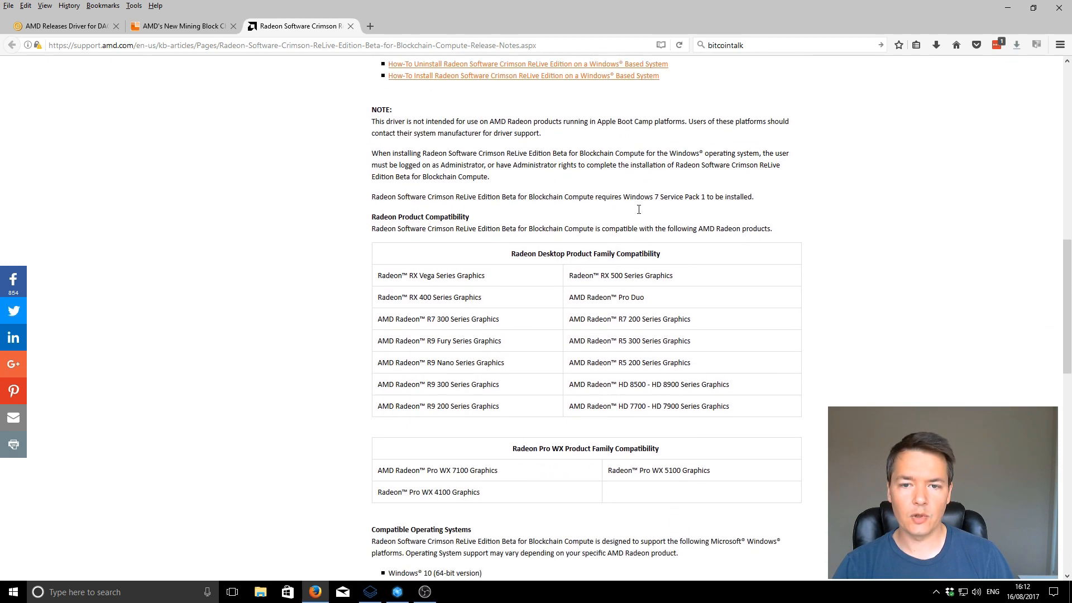
scroll("down", 3)
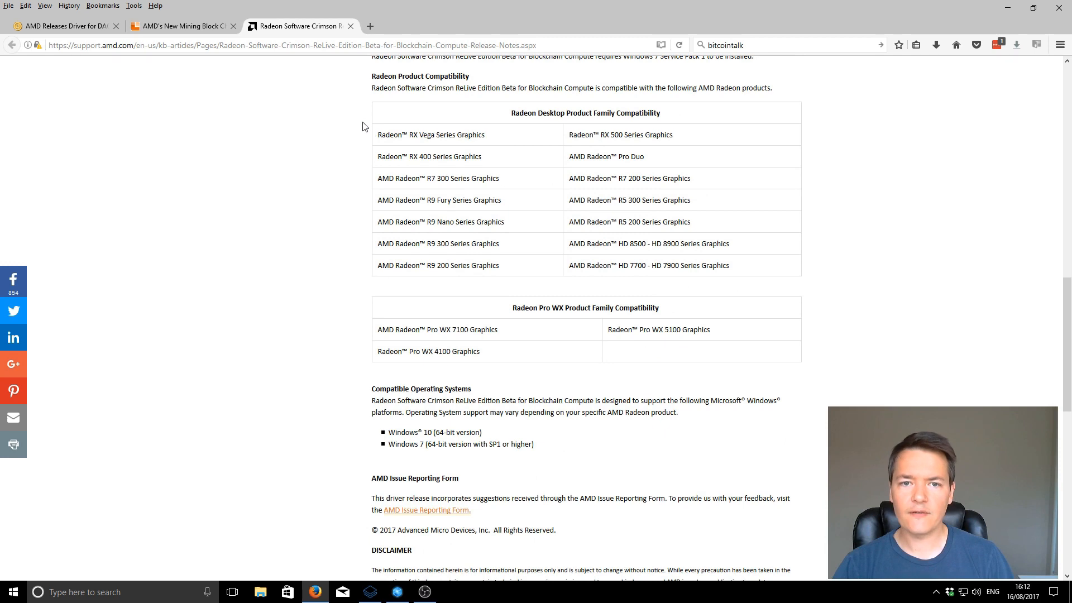
mouse_move(510, 153)
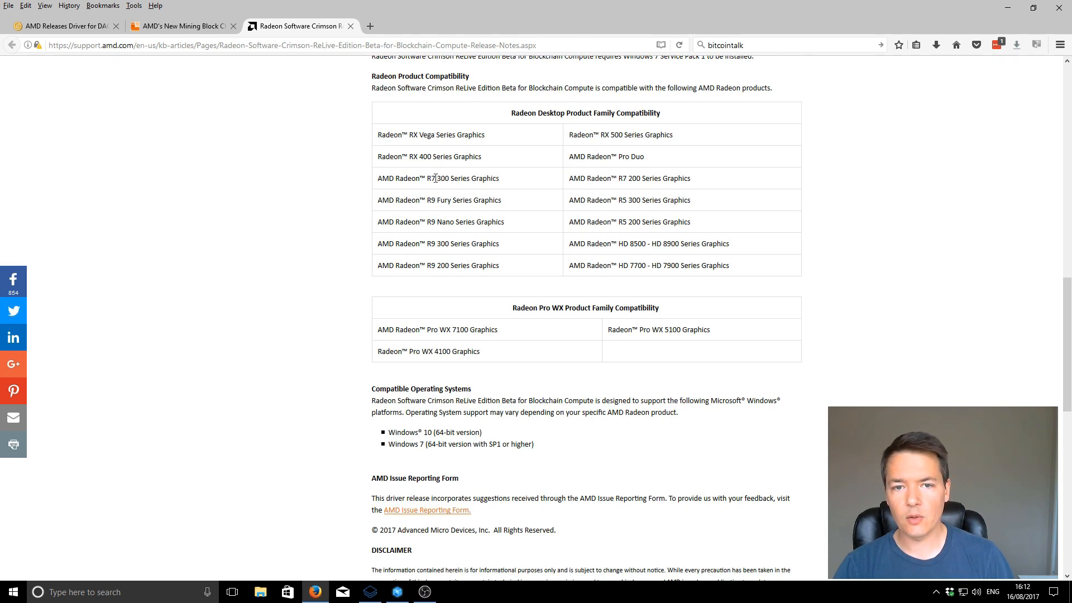
mouse_move(373, 185)
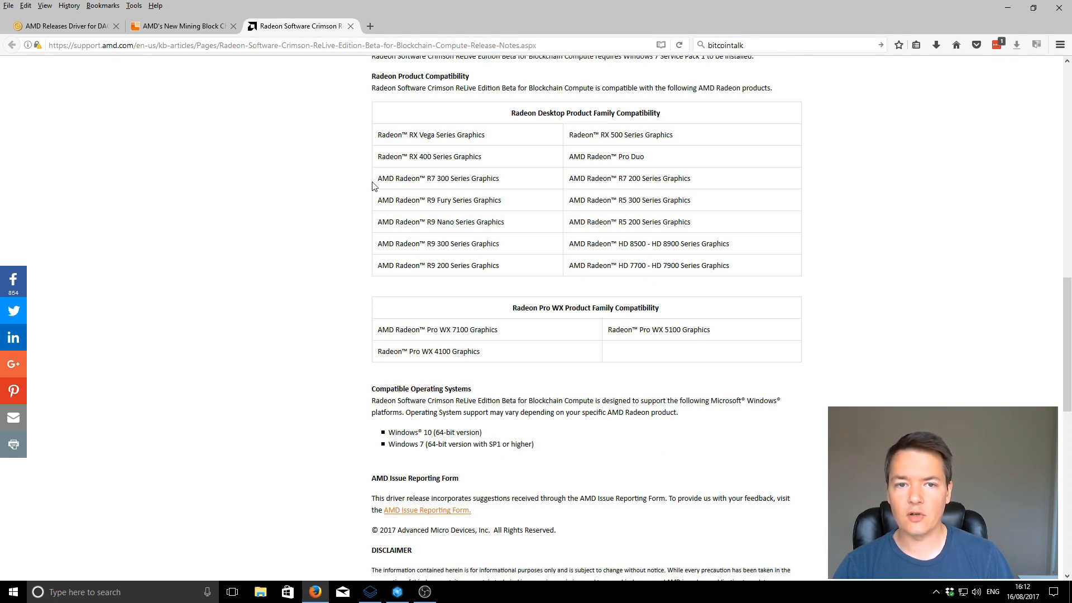
mouse_move(430, 178)
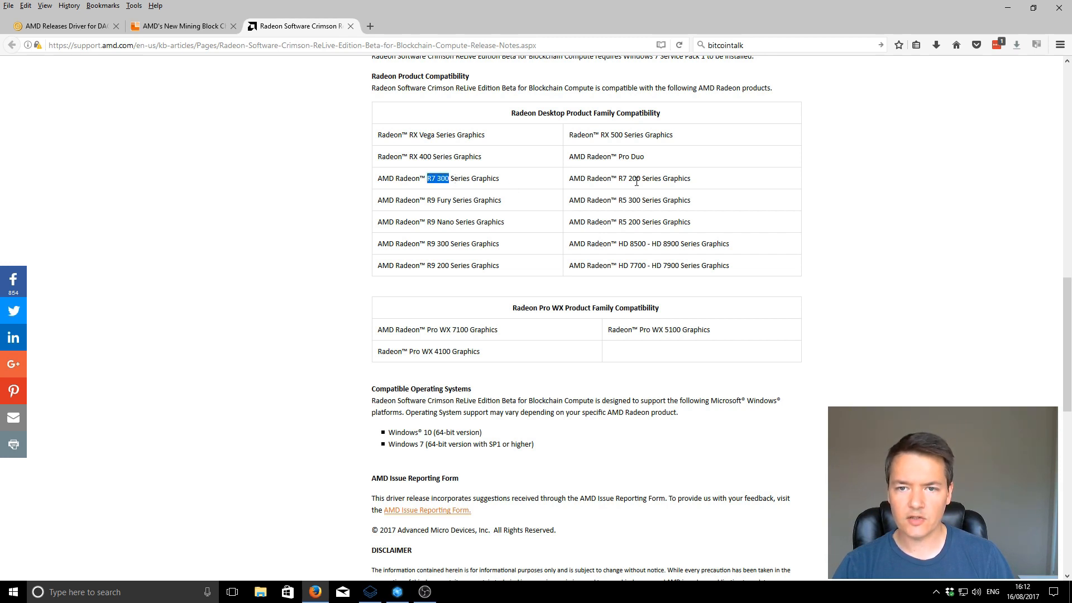
scroll("down", 3)
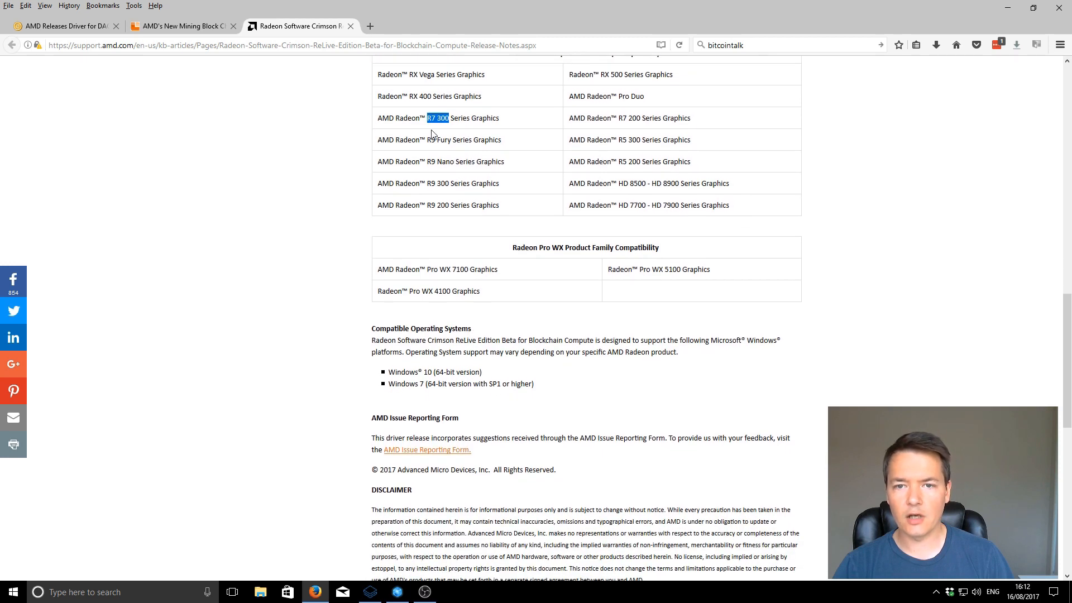
mouse_move(599, 197)
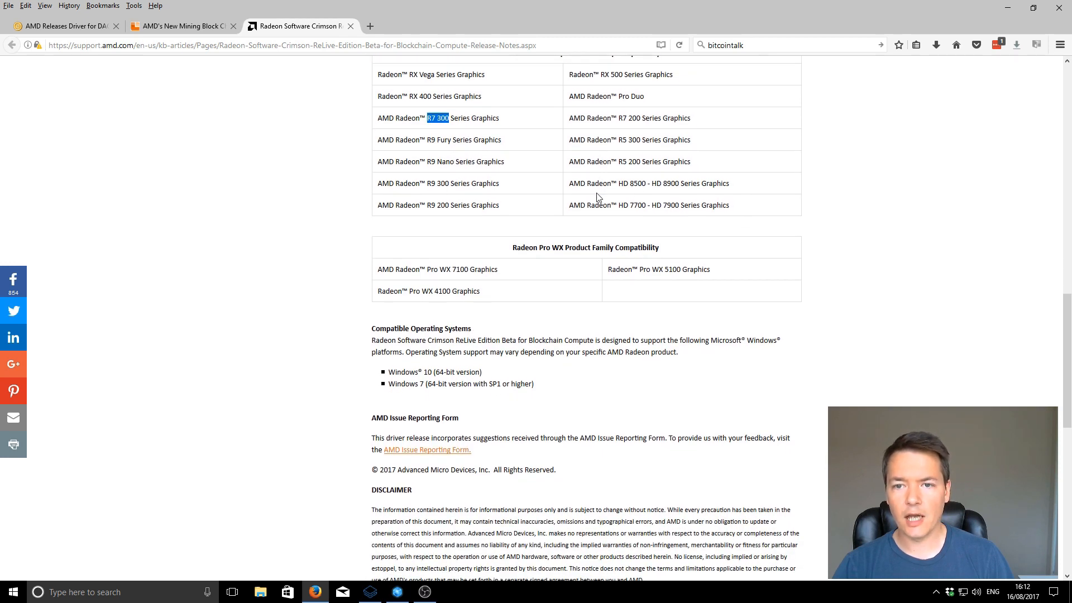
mouse_move(632, 194)
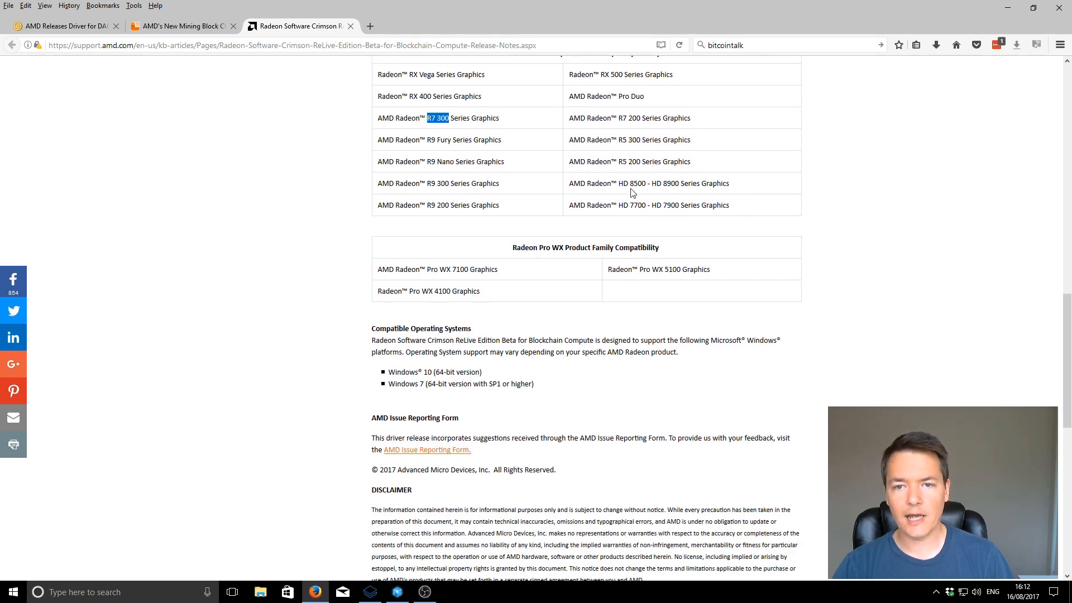
mouse_move(517, 186)
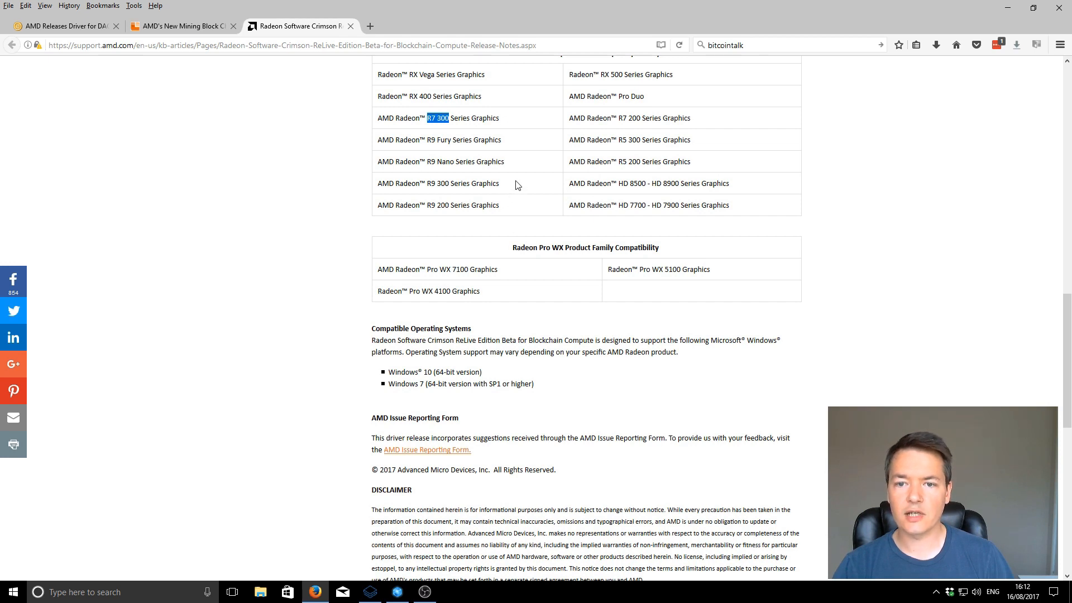
mouse_move(529, 198)
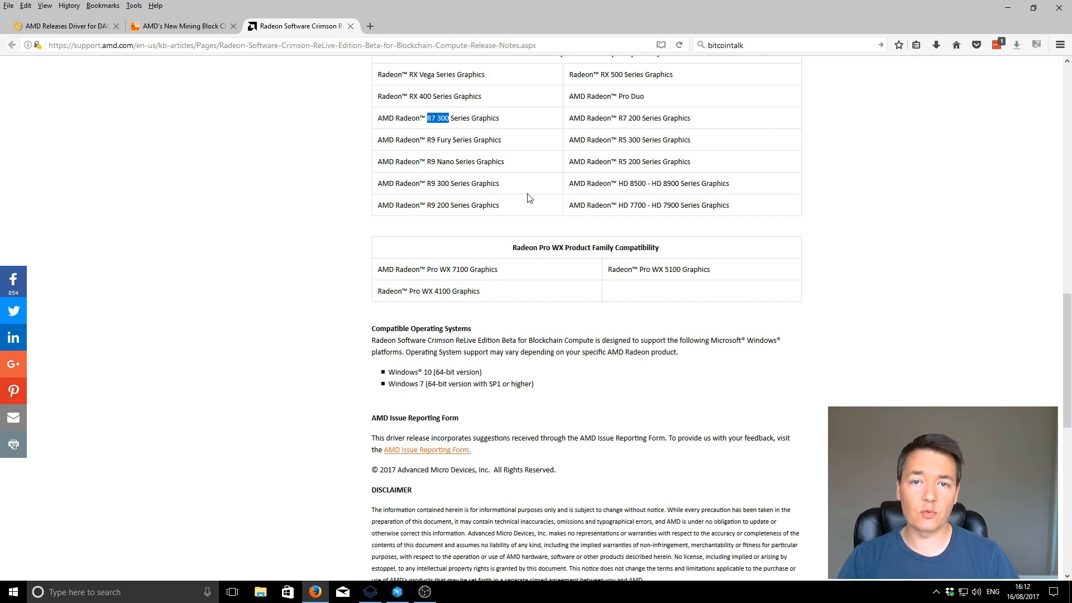
mouse_move(413, 114)
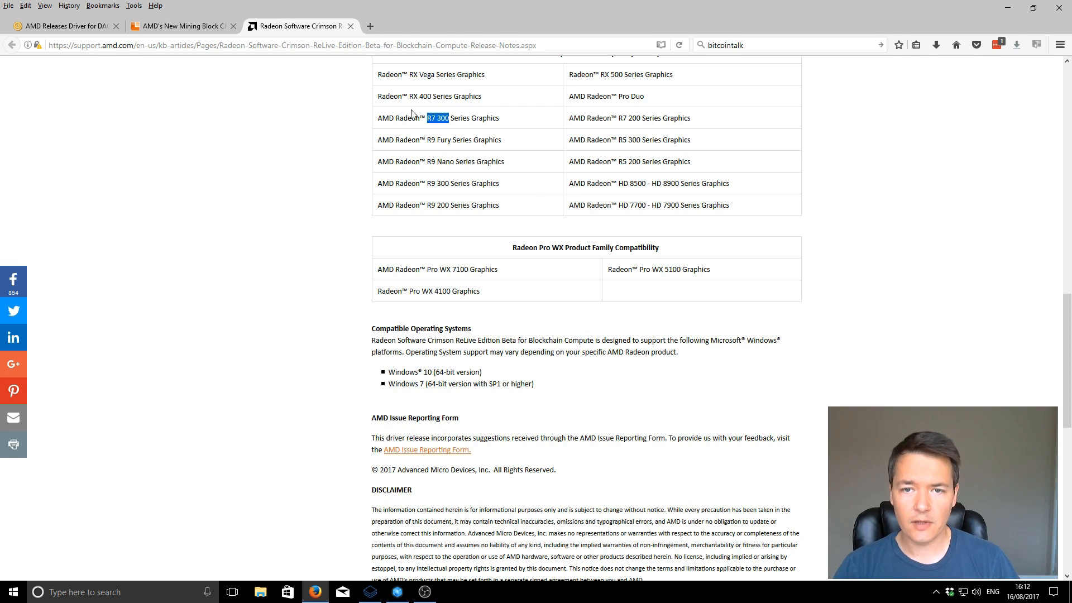
scroll("up", 3)
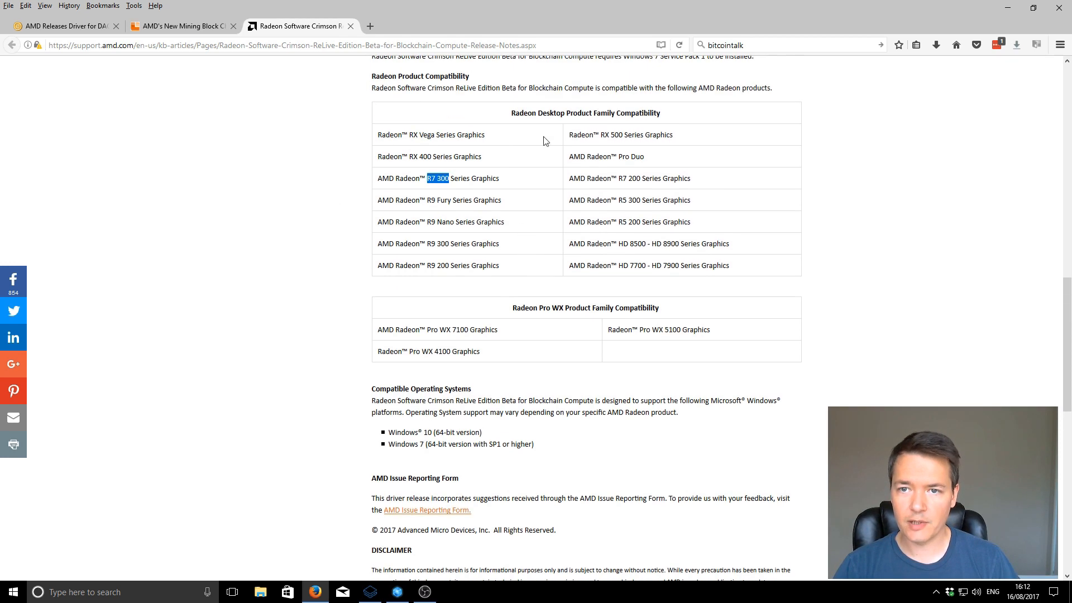
mouse_move(550, 212)
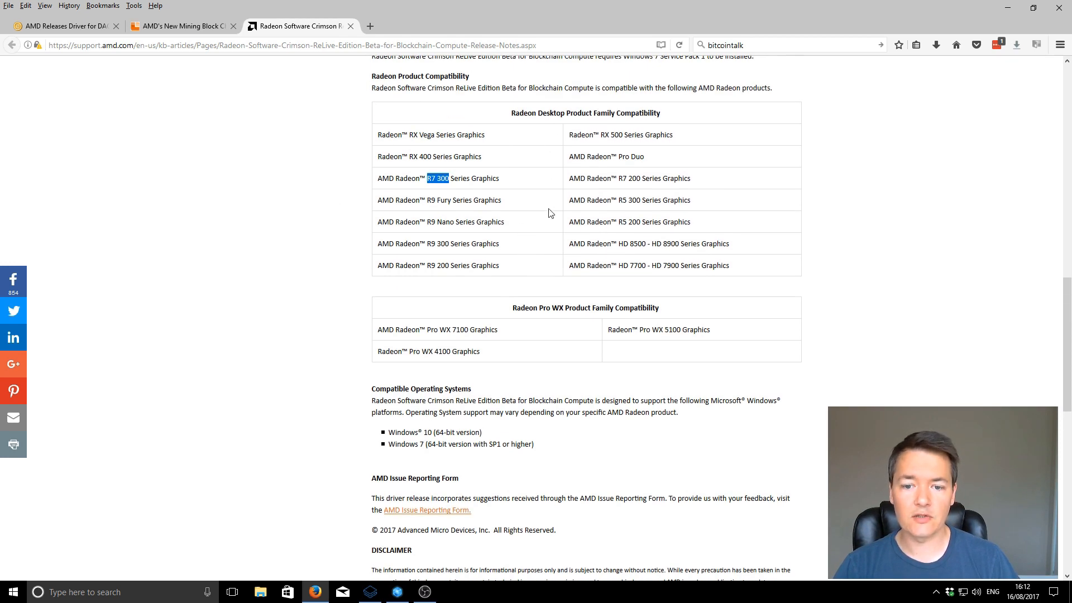
scroll("up", 3)
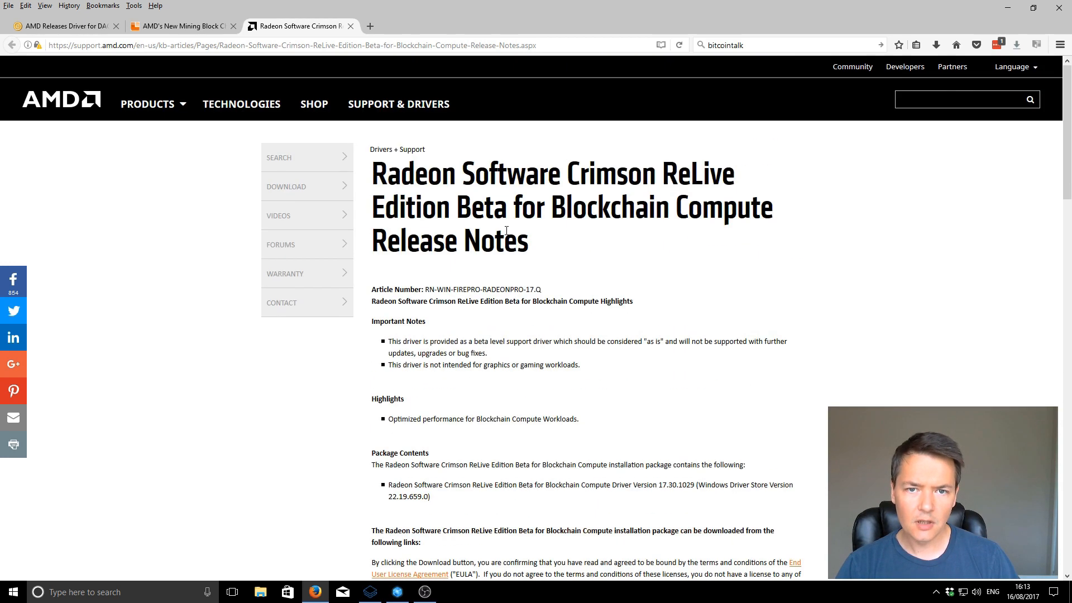
mouse_move(643, 252)
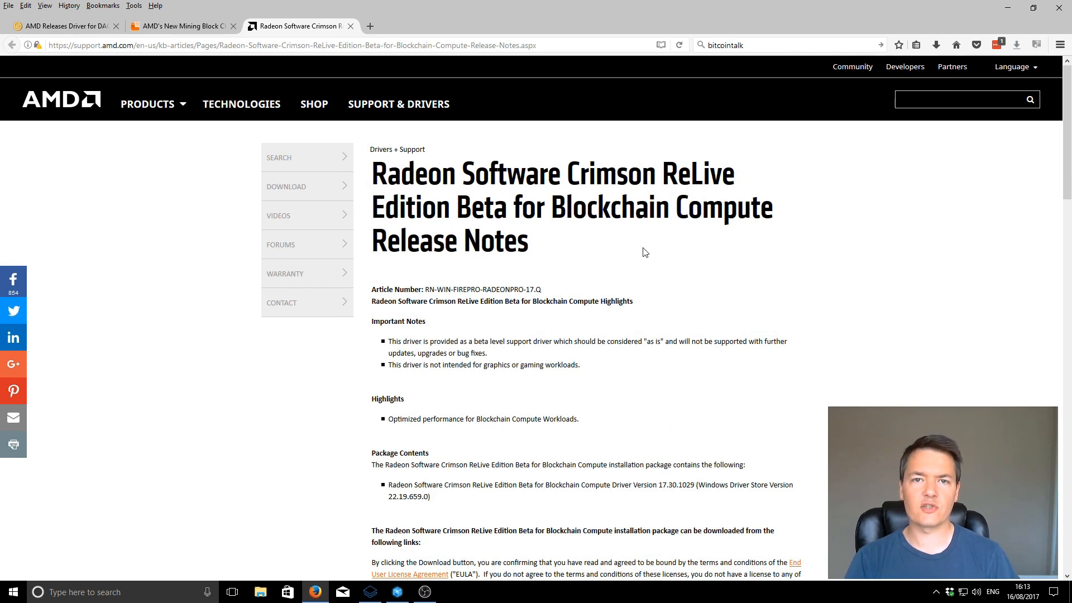